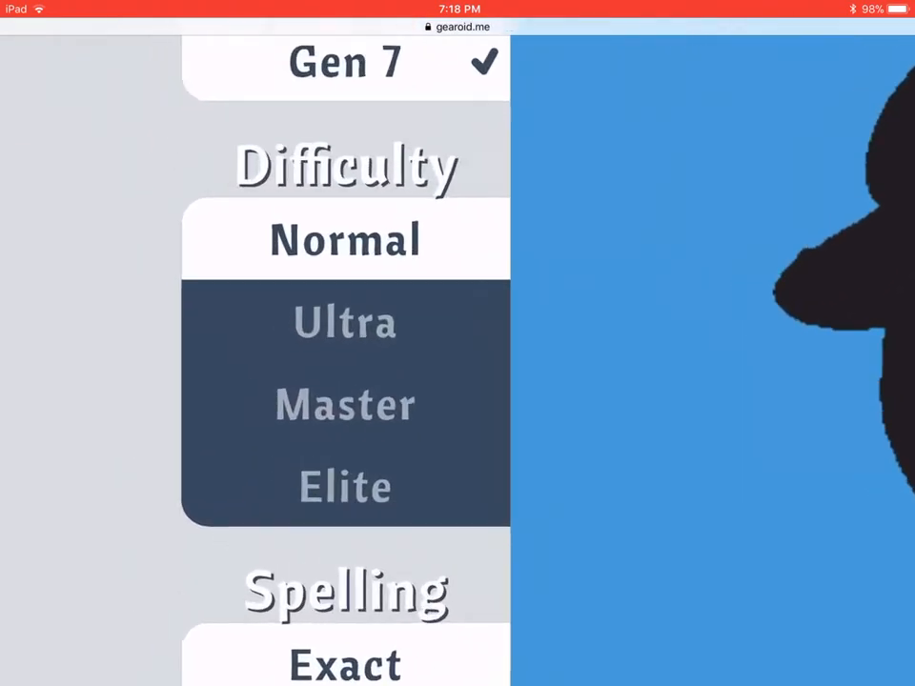
# Switch spelling checking to Forgiving and get ready to answer the first silhouette.
pyautogui.scroll(-3)
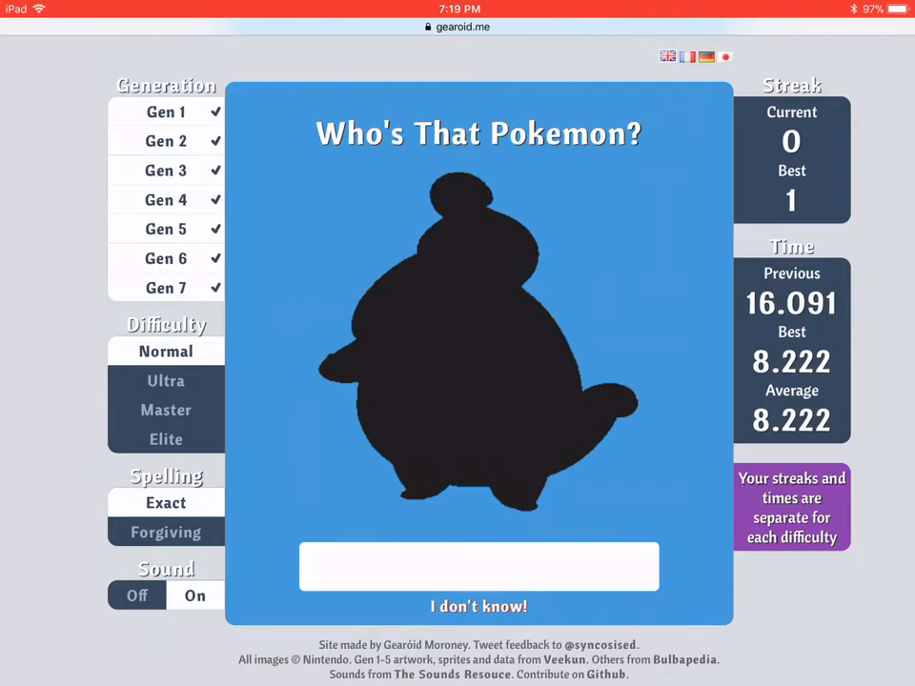
pyautogui.click(479, 566)
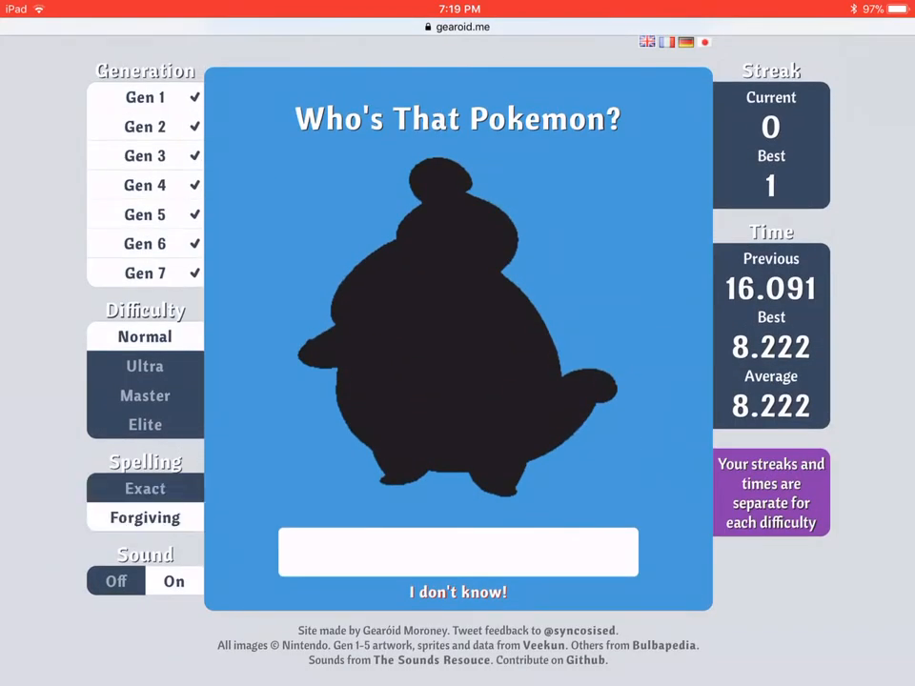
pyautogui.click(458, 552)
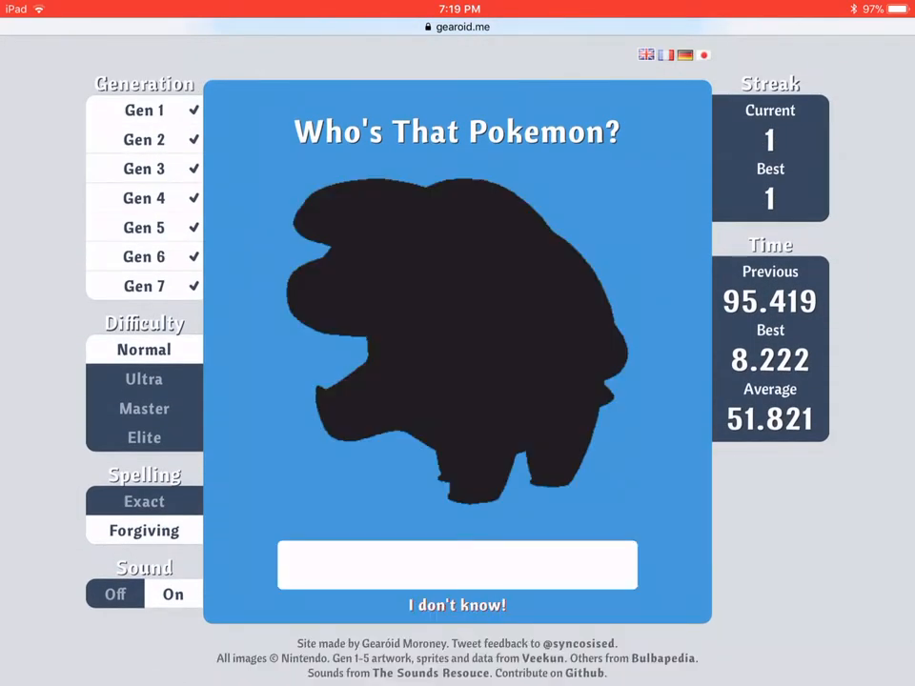
# Guess Phanpy correctly, bringing the streak to 3.
pyautogui.click(458, 564)
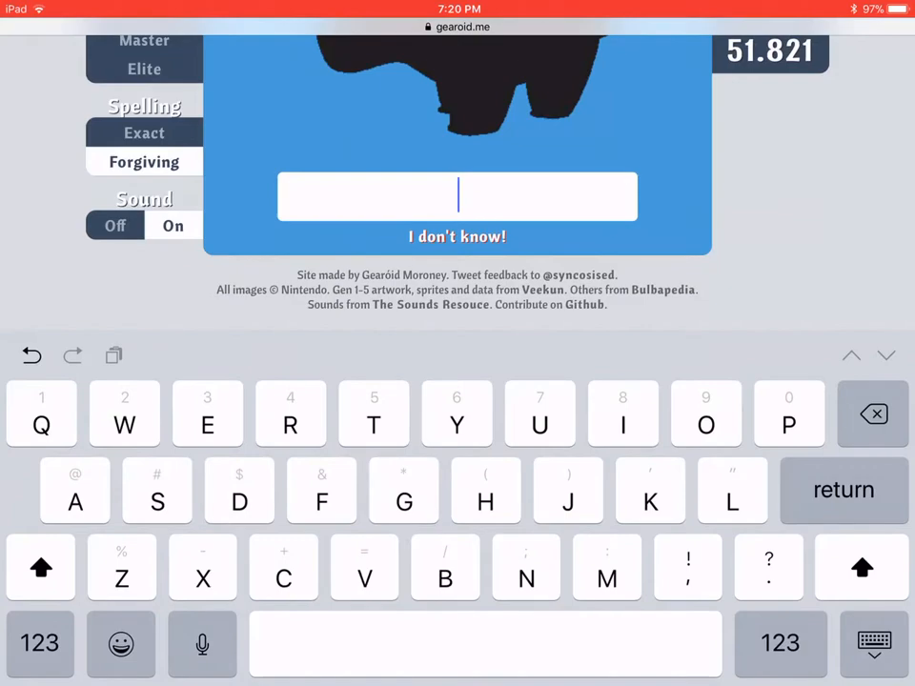
pyautogui.write('Phanpy')
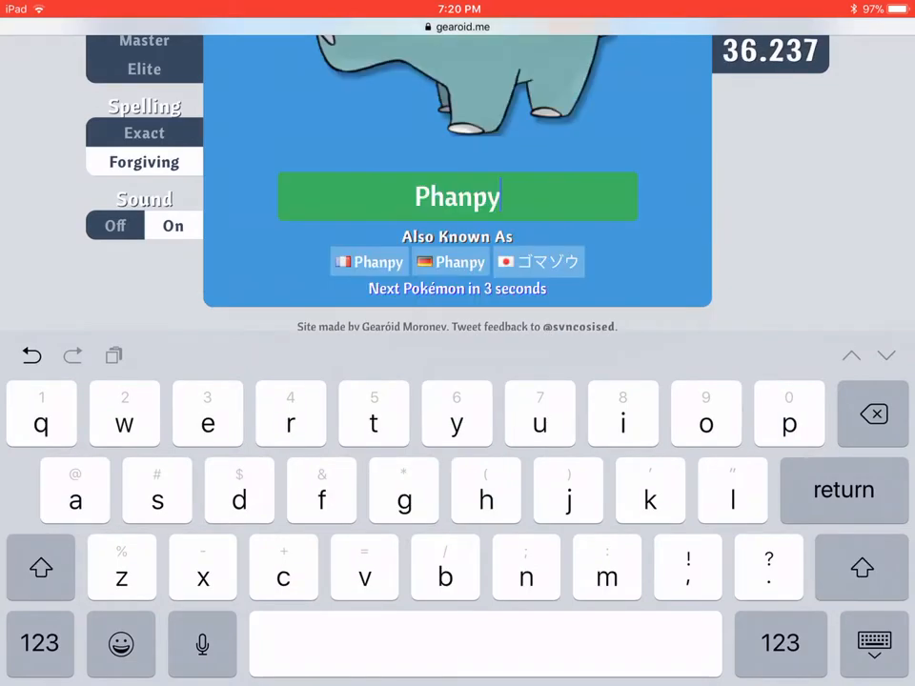
pyautogui.write('Palkia')
pyautogui.press('return')
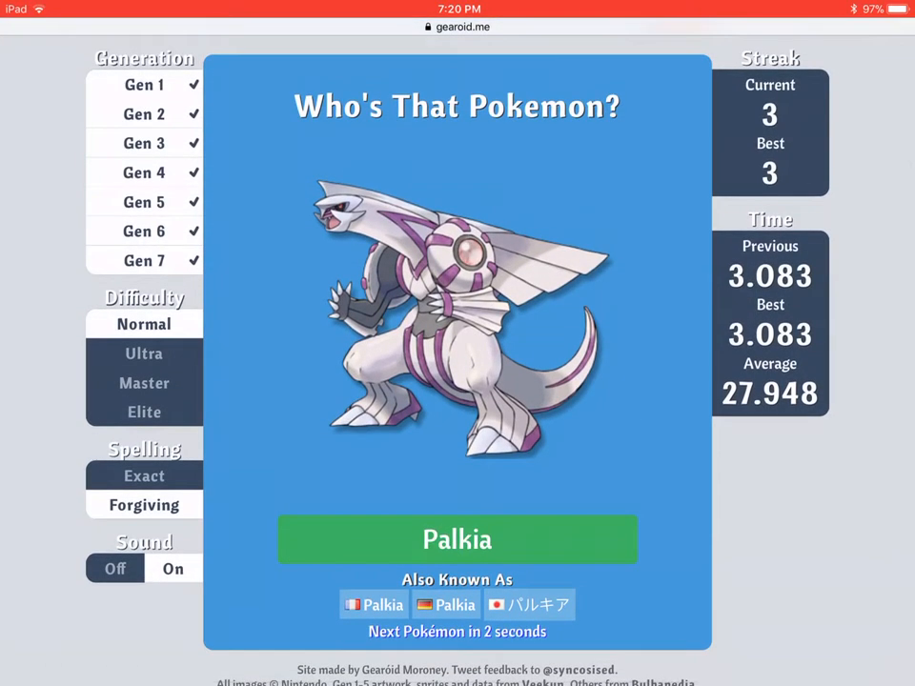
# Switch difficulty to Ultra and start a 'Moth' guess for the butterfly silhouette.
pyautogui.click(145, 366)
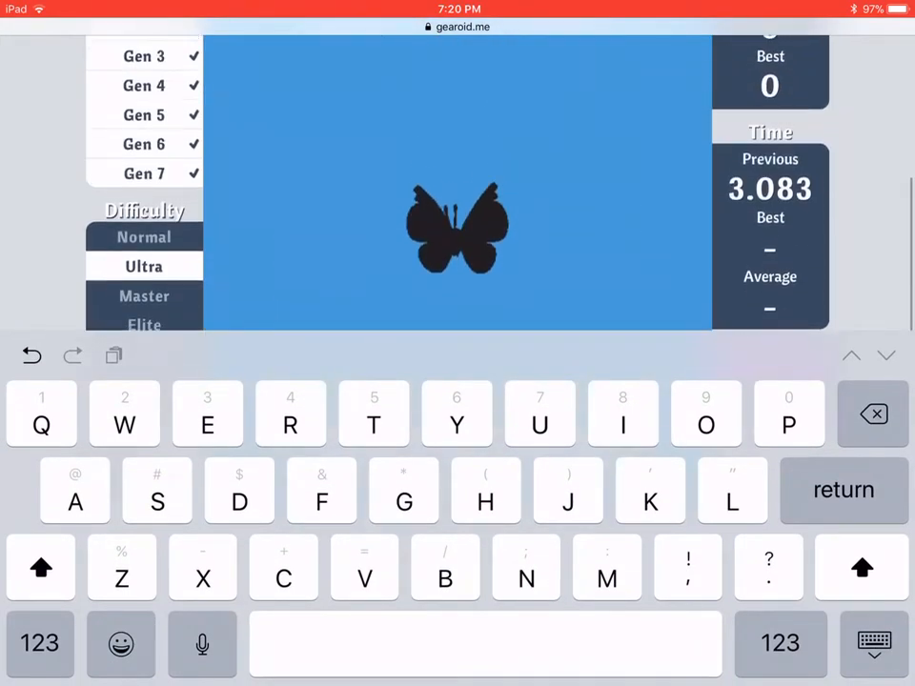
pyautogui.scroll(-3)
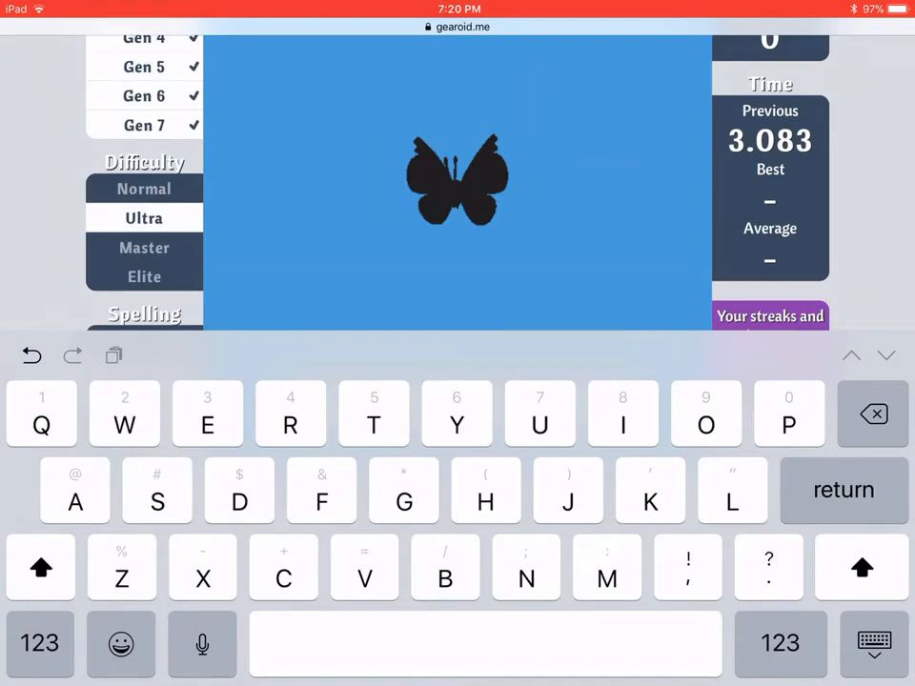
pyautogui.click(40, 568)
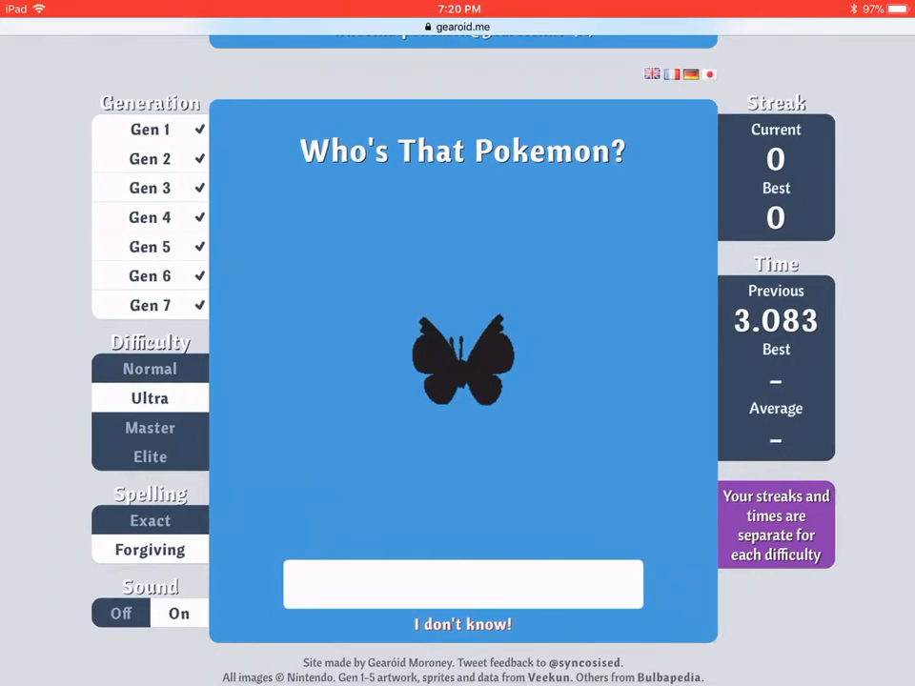
pyautogui.write('Mo')
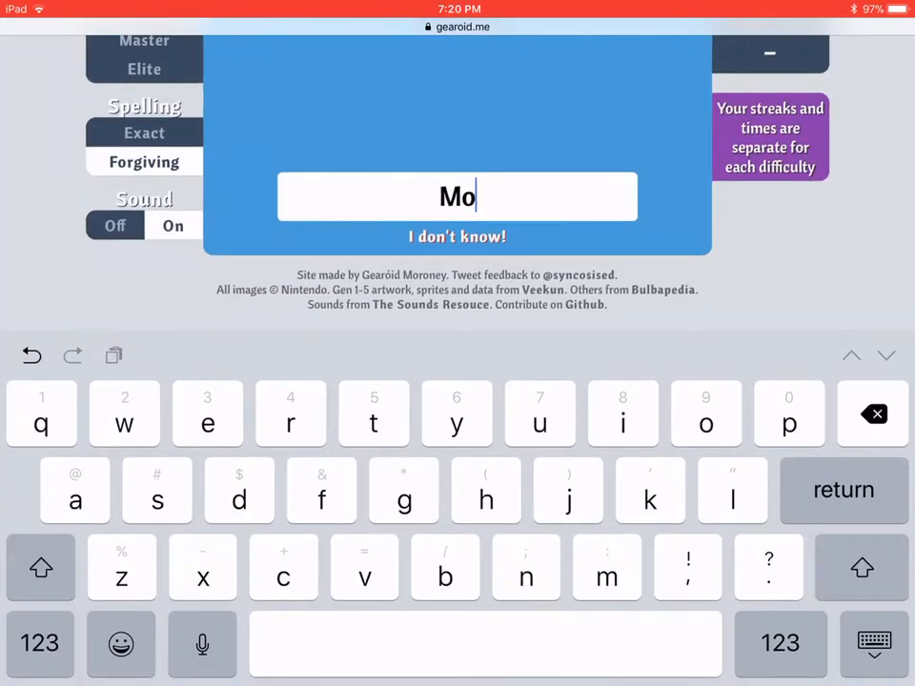
pyautogui.write('th')
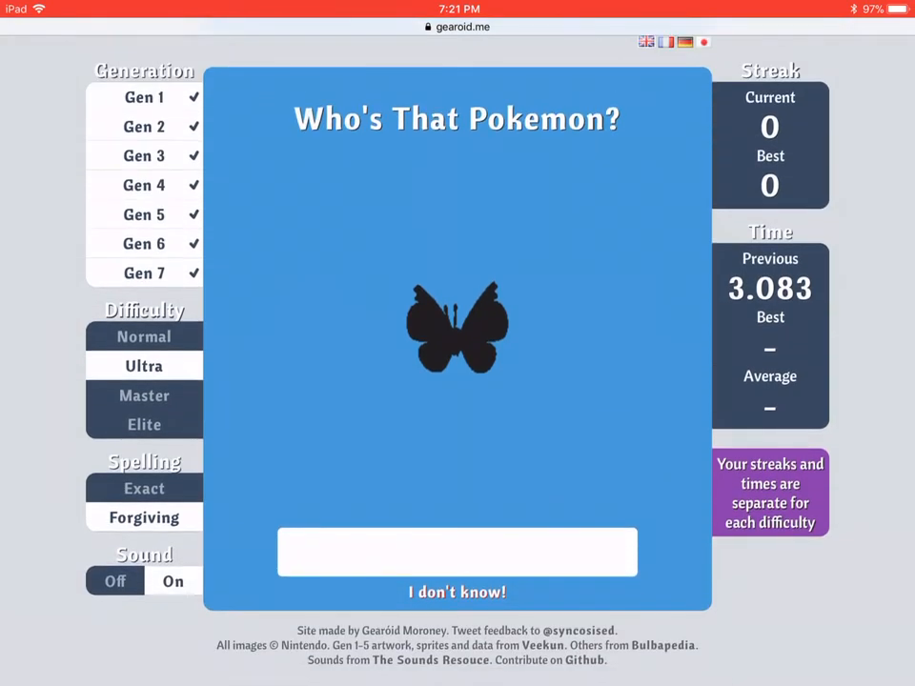
# Skip the butterfly silhouette and guess 'Azuma' for the next one.
pyautogui.click(458, 591)
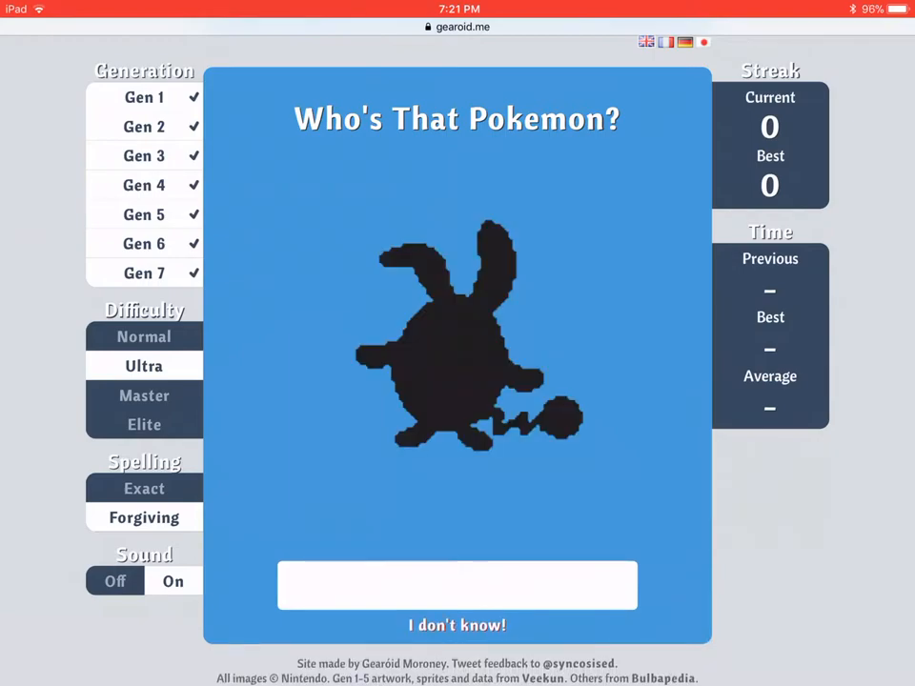
pyautogui.click(457, 585)
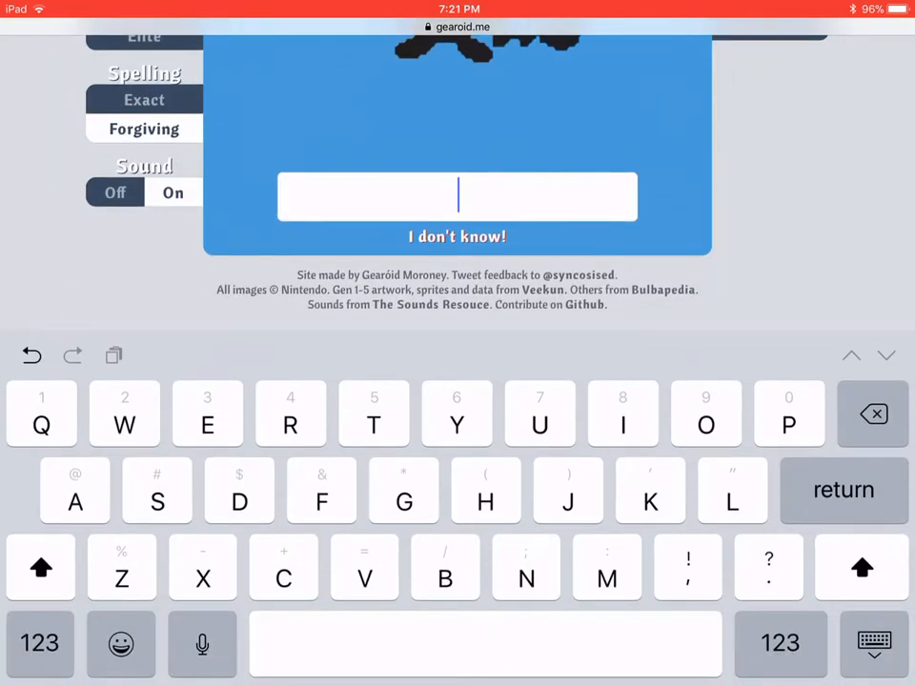
pyautogui.write('Azuma')
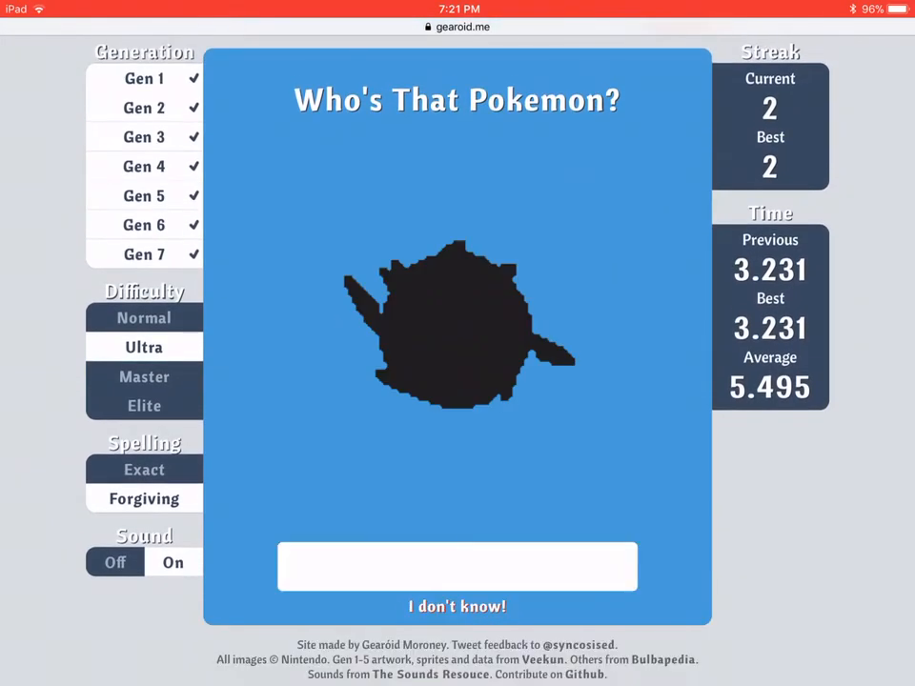
# Guess Whirlipede and 'lecta' for the following silhouettes, building a streak of 3.
pyautogui.click(457, 564)
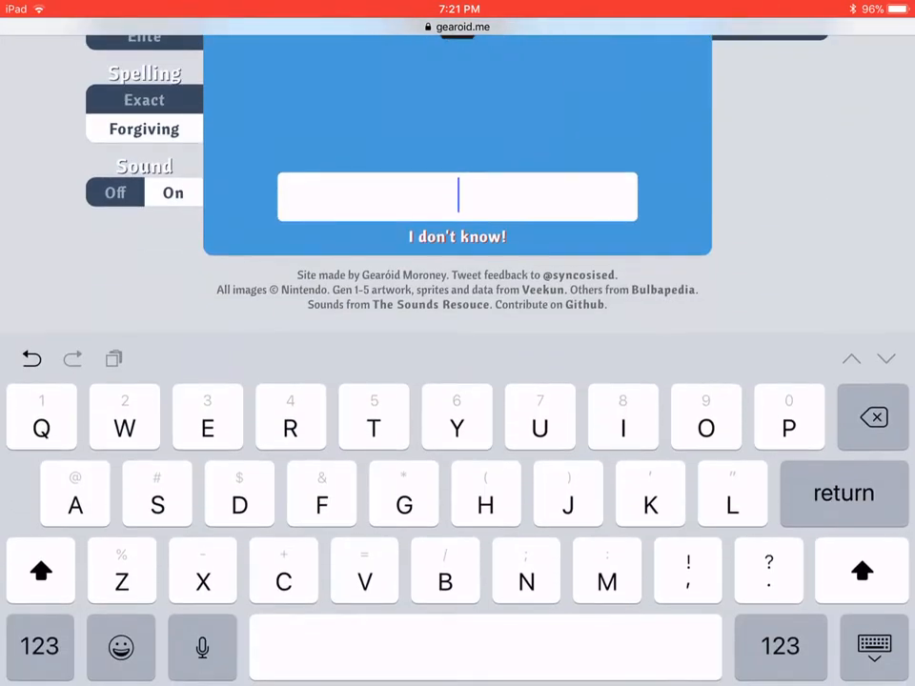
pyautogui.write('Whil')
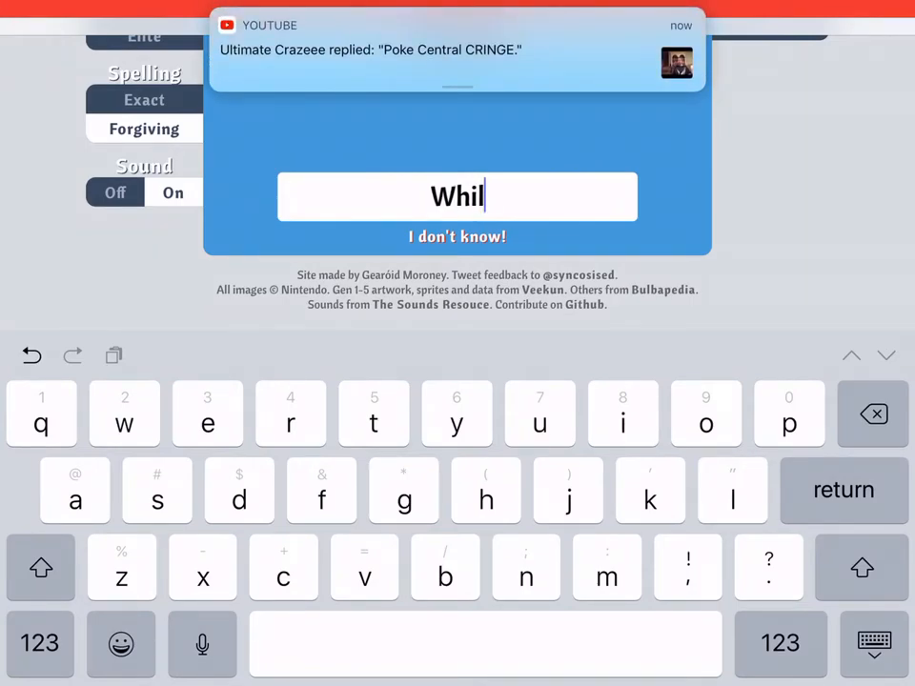
pyautogui.write('r')
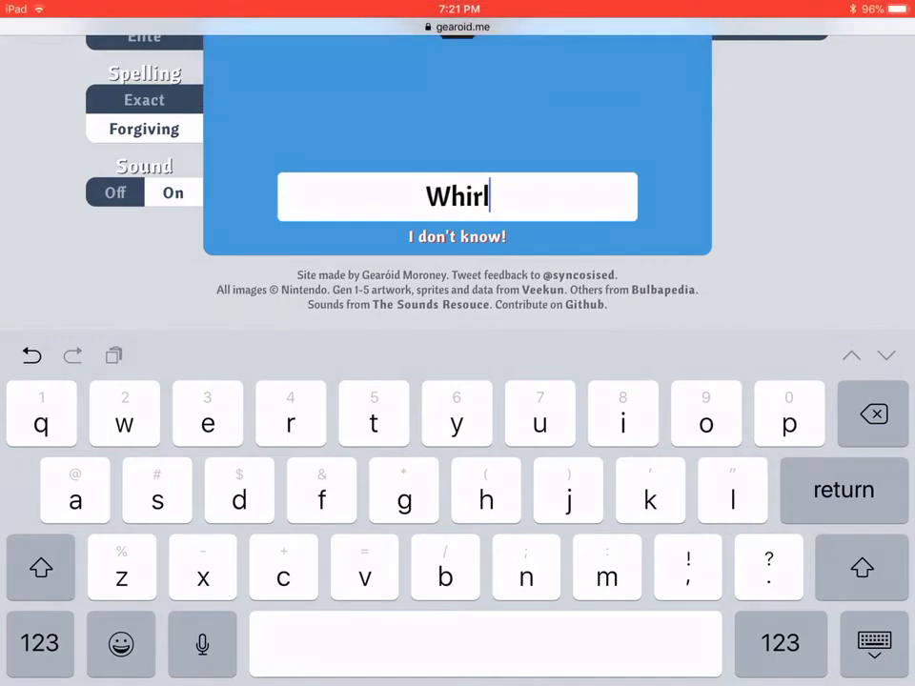
pyautogui.write('ipede')
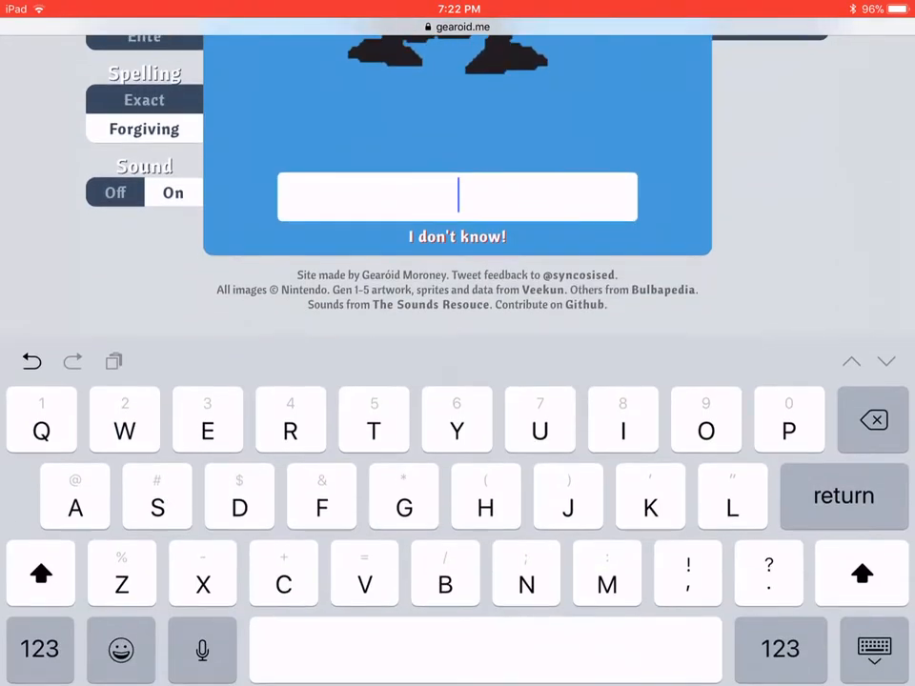
pyautogui.write('l')
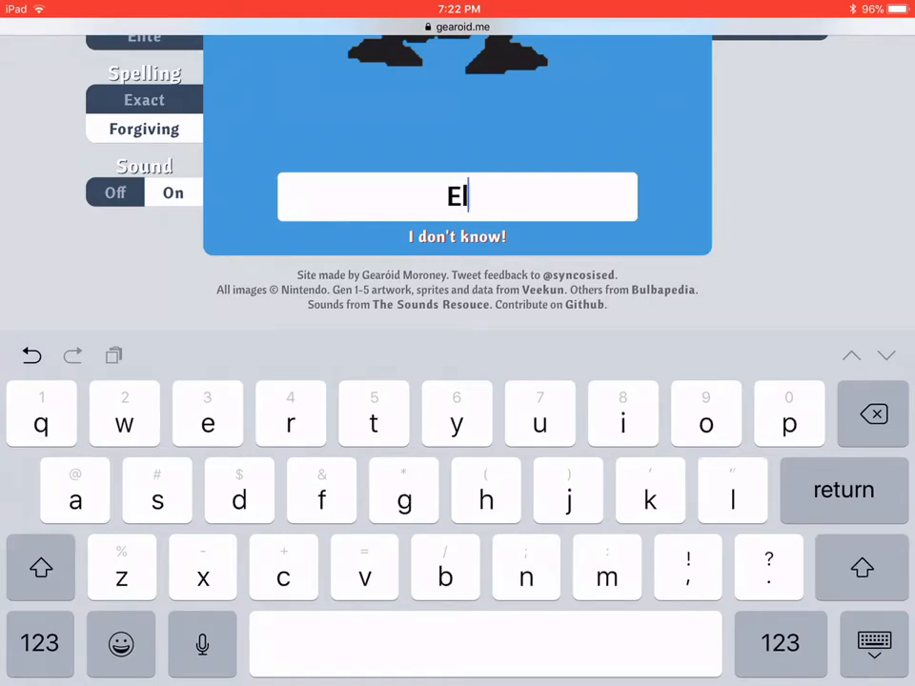
pyautogui.write('ecta')
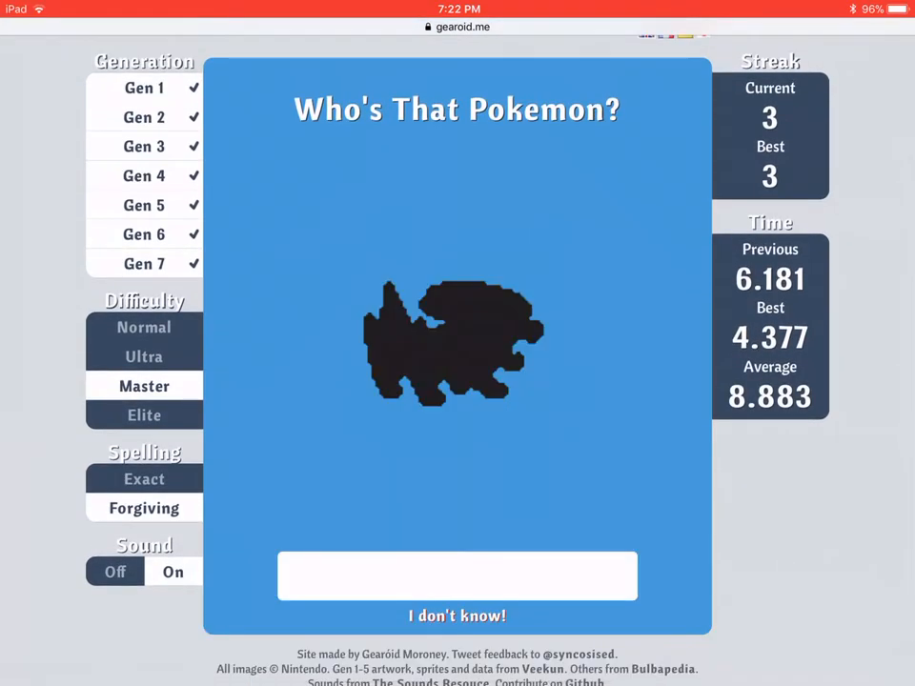
# Guess Elektrike and Octillery, then switch difficulty to Elite for cry rounds.
pyautogui.click(458, 575)
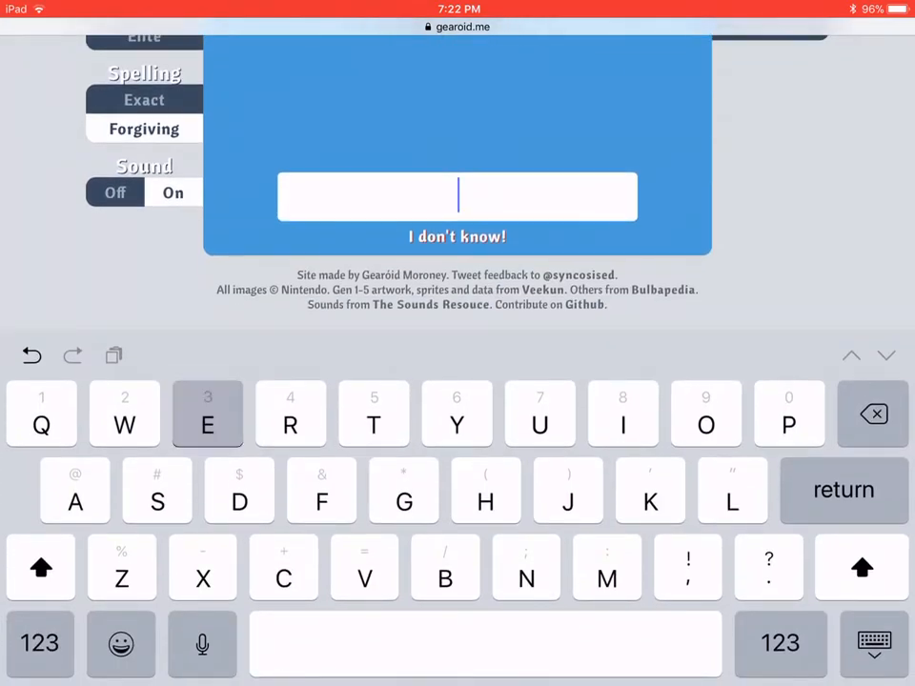
pyautogui.write('Elektrik')
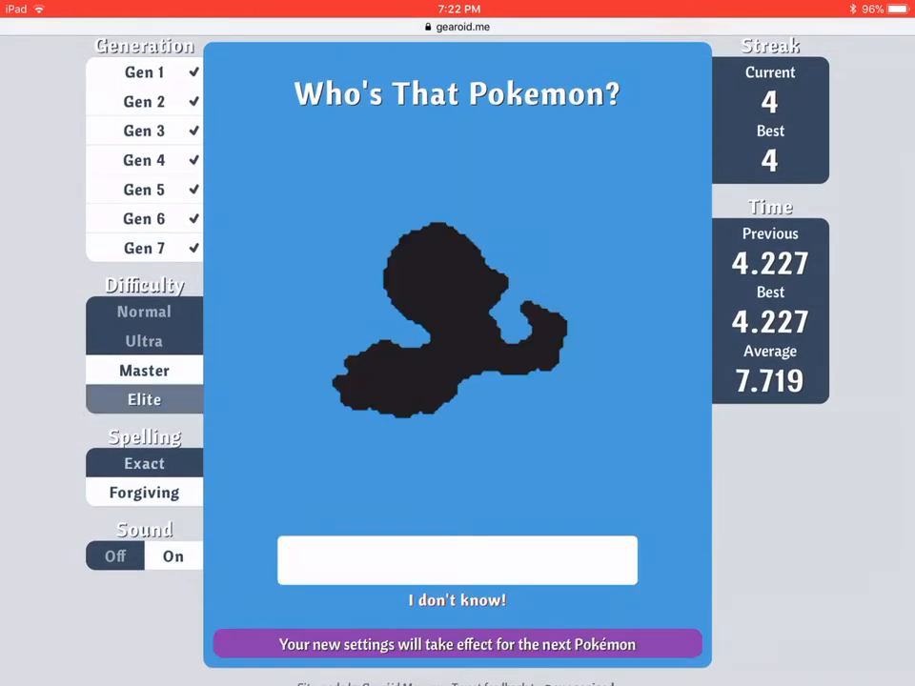
pyautogui.click(458, 560)
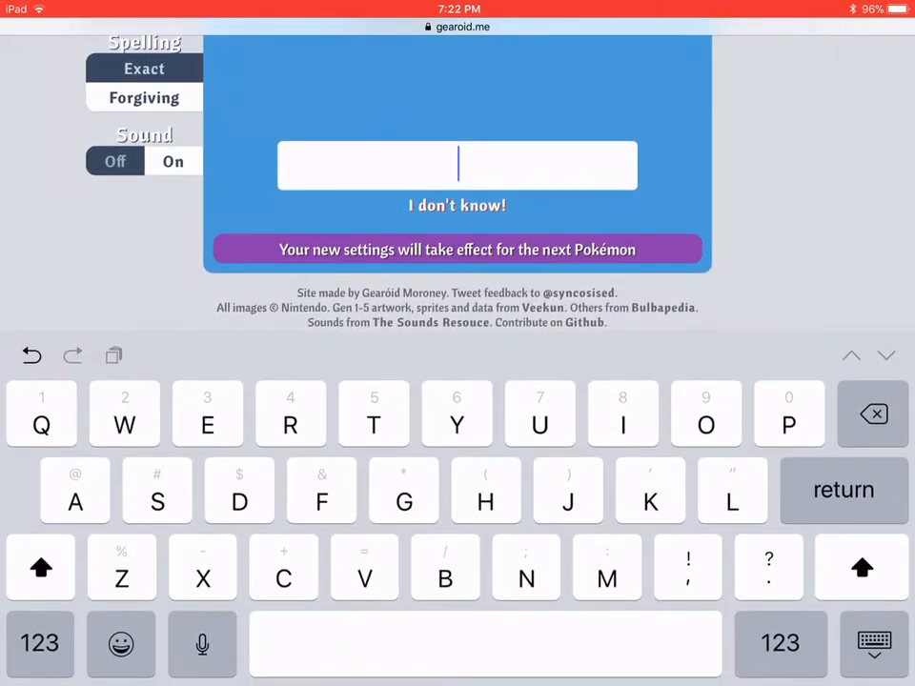
pyautogui.write('Octuller')
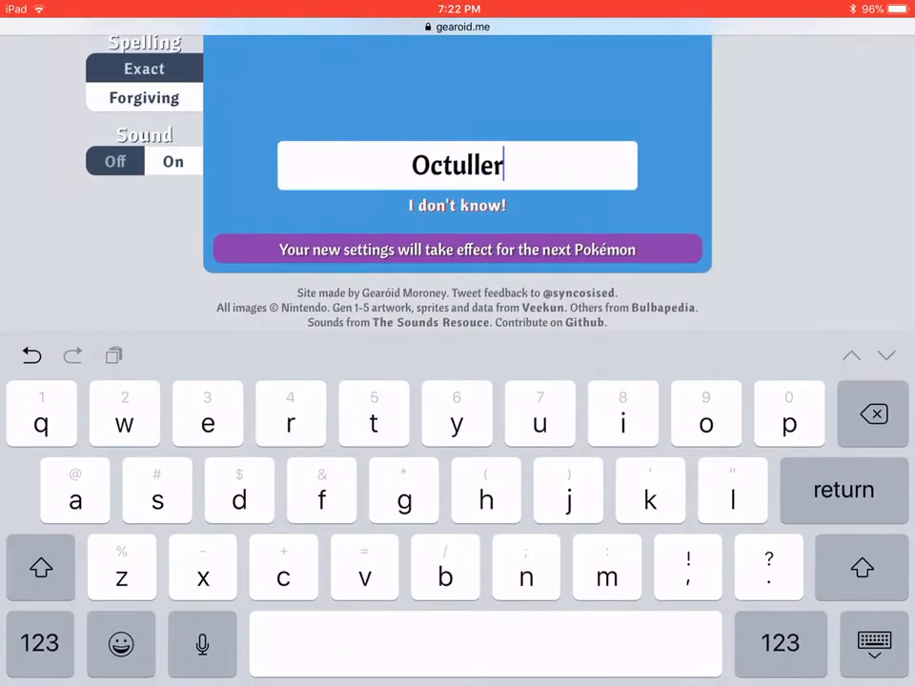
pyautogui.click(871, 412)
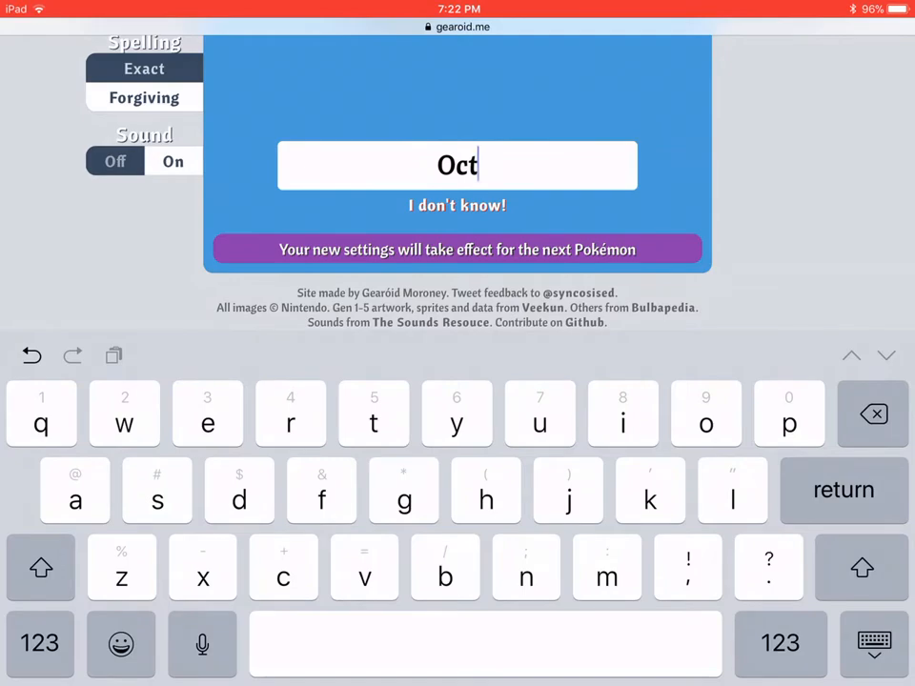
pyautogui.write('ill')
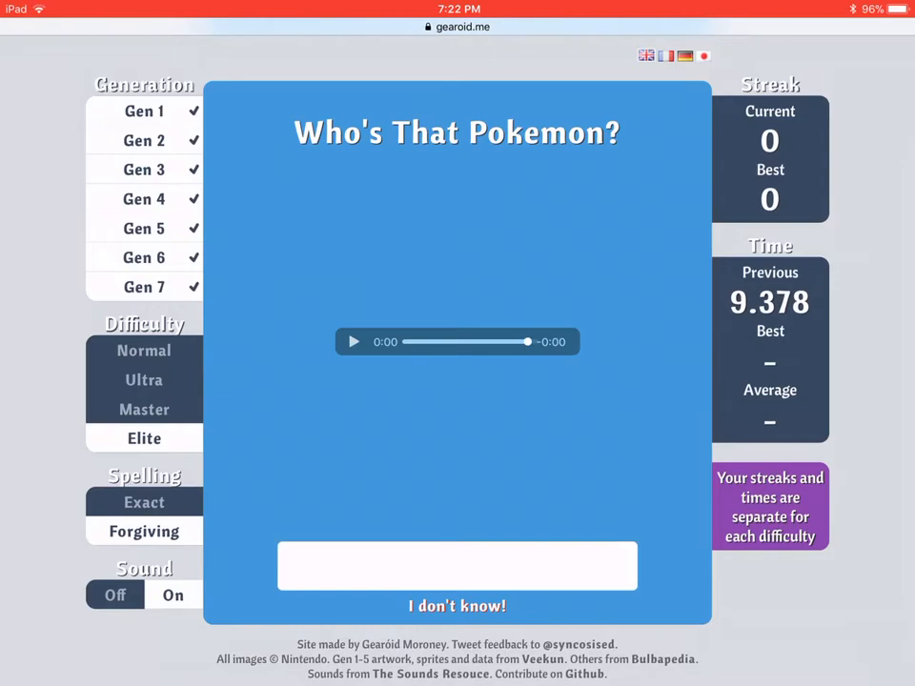
# Guess 'Probopa' for the first Elite cry and 'Mand' for the next one.
pyautogui.click(458, 564)
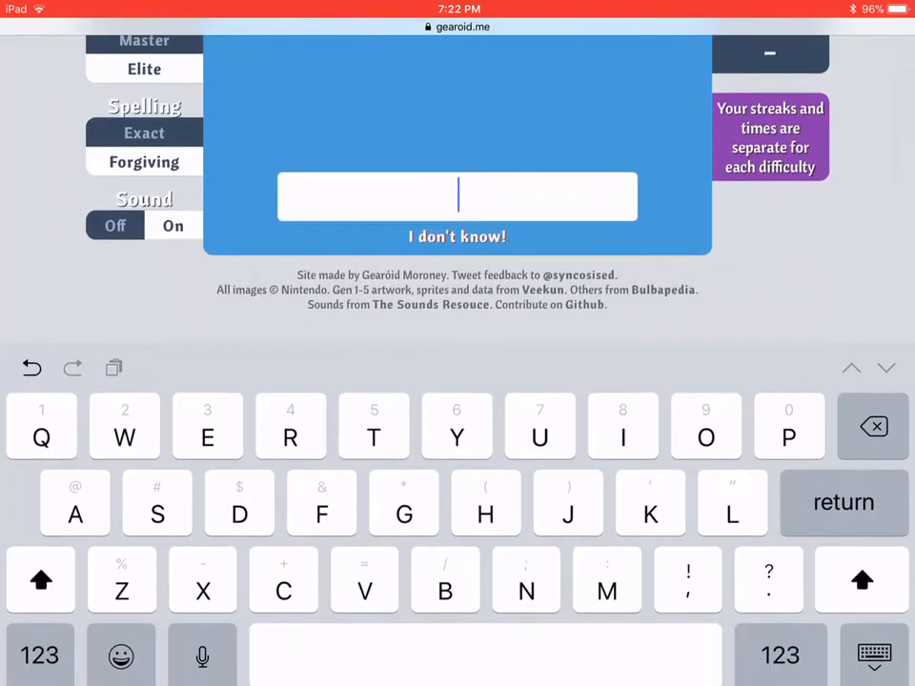
pyautogui.click(457, 236)
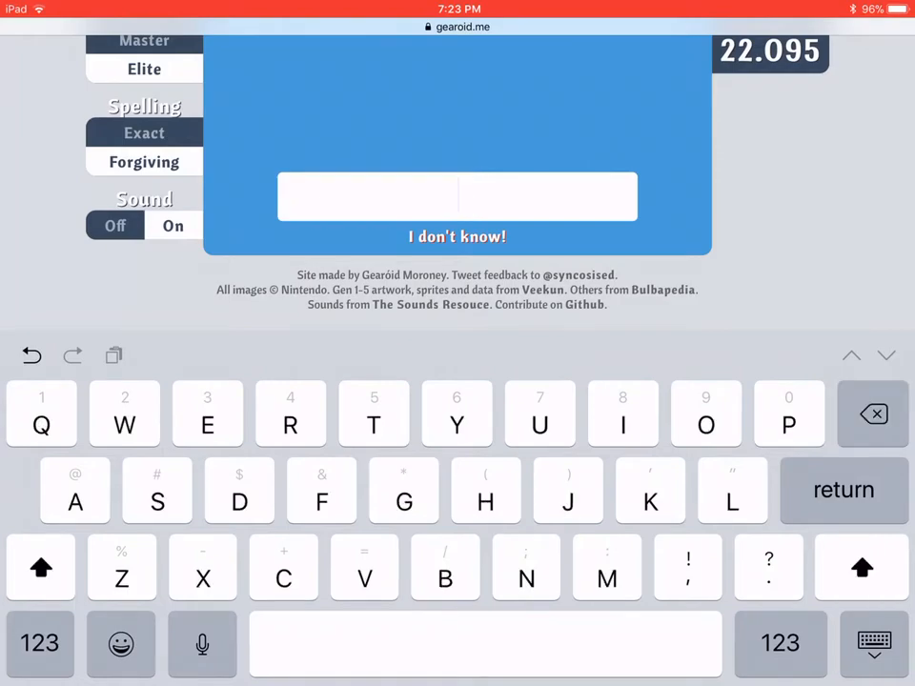
pyautogui.write('Probopa')
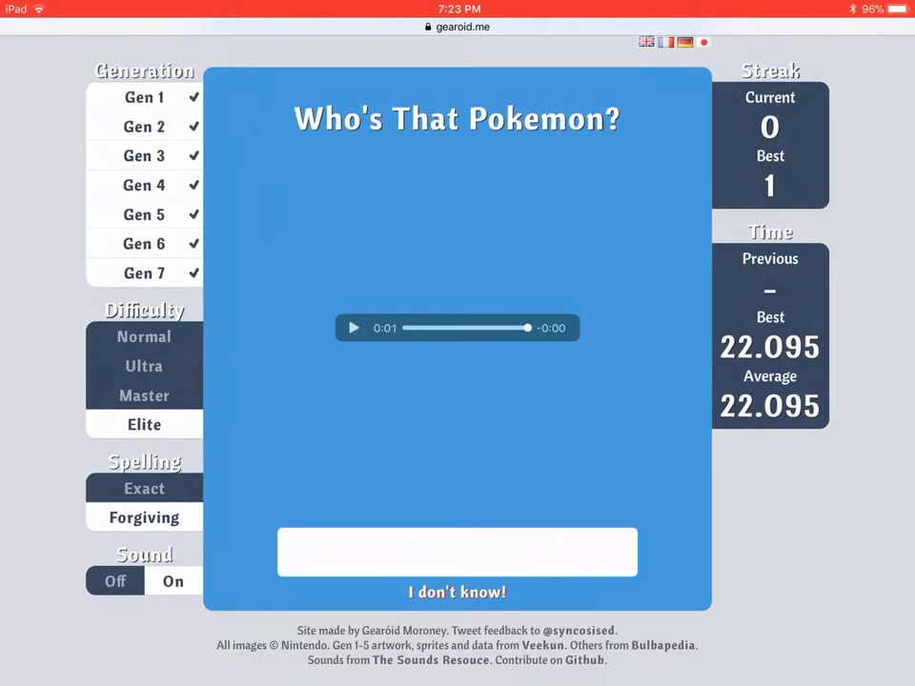
pyautogui.click(457, 553)
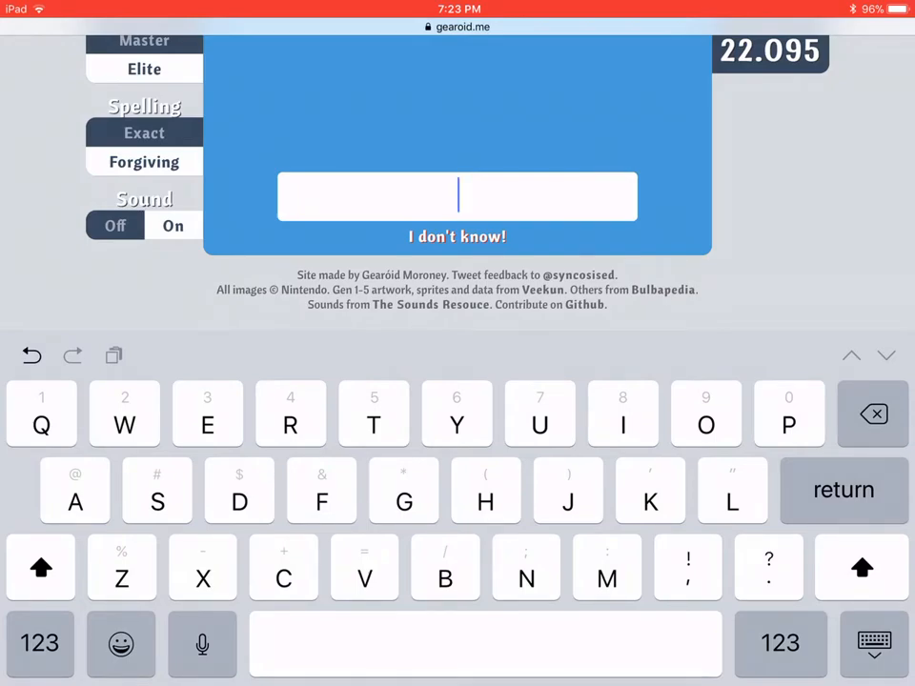
pyautogui.write('Mand')
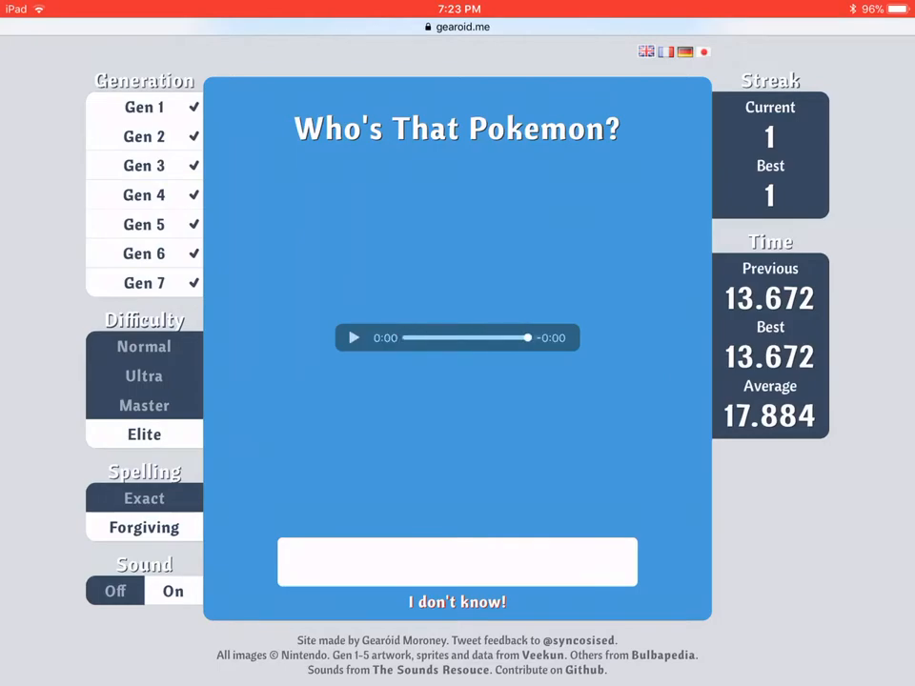
# Try 'Pic' and 'Azu' guesses on the following cry, resetting the streak to 0.
pyautogui.click(458, 560)
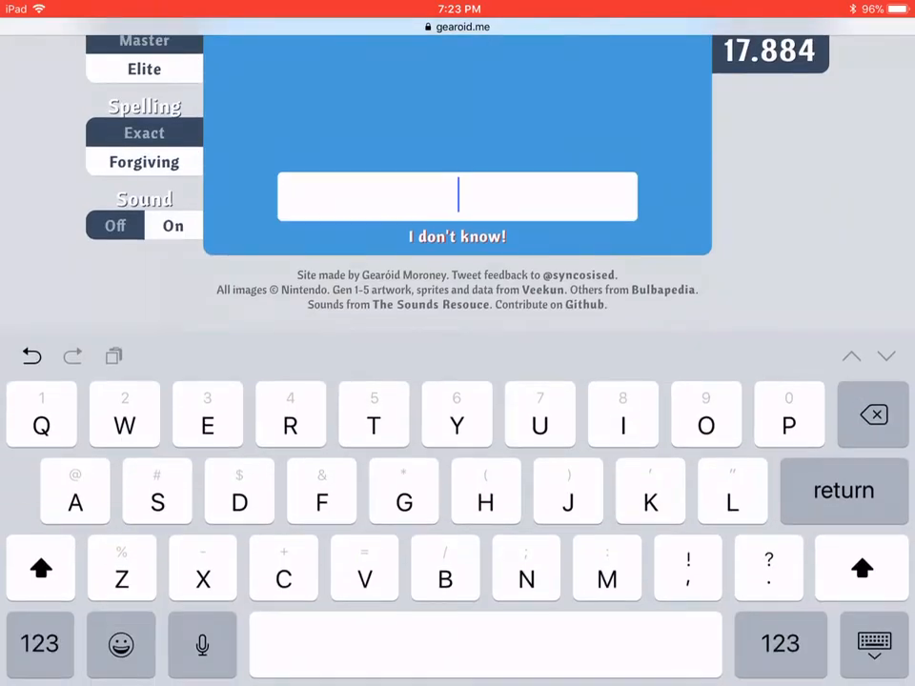
pyautogui.write('Pic')
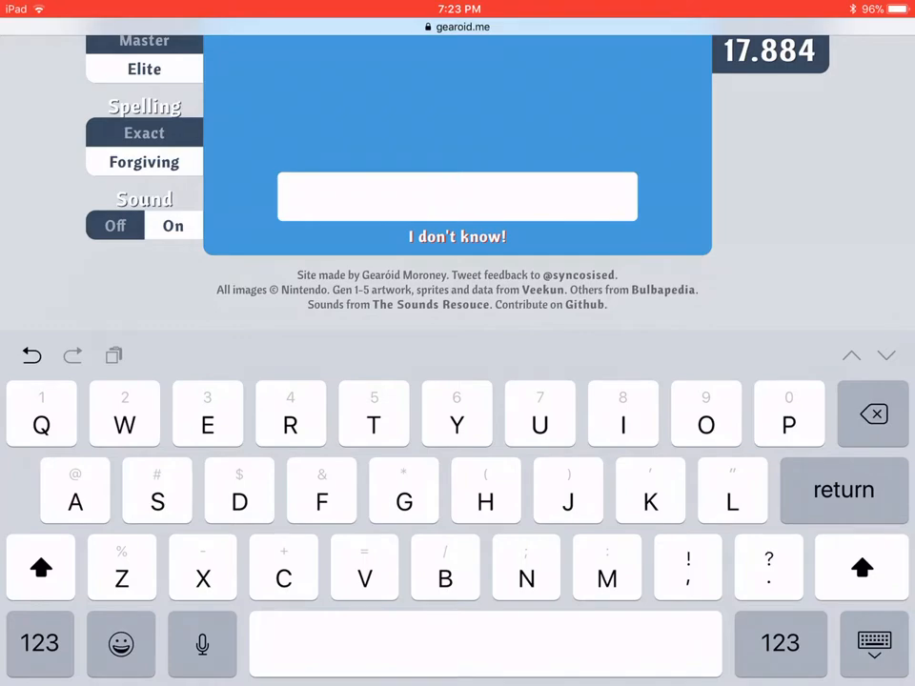
pyautogui.write('Azu')
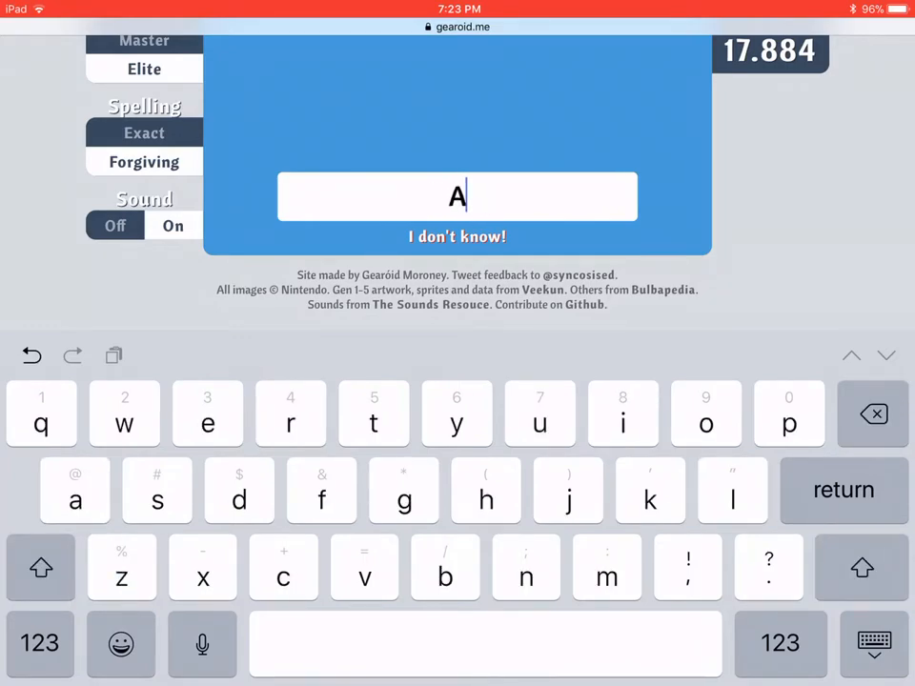
pyautogui.scroll(-3)
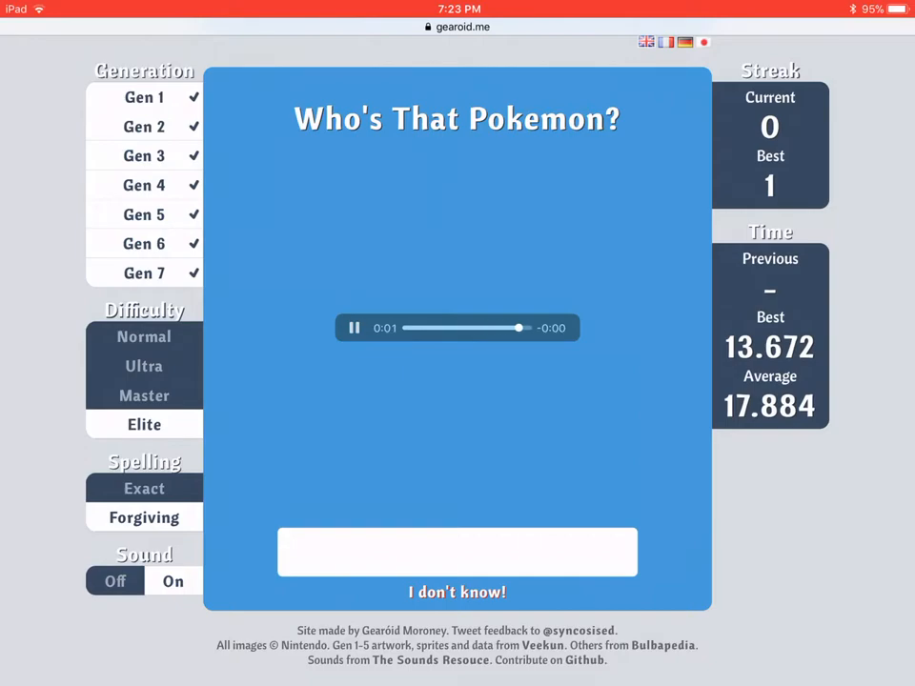
pyautogui.click(458, 551)
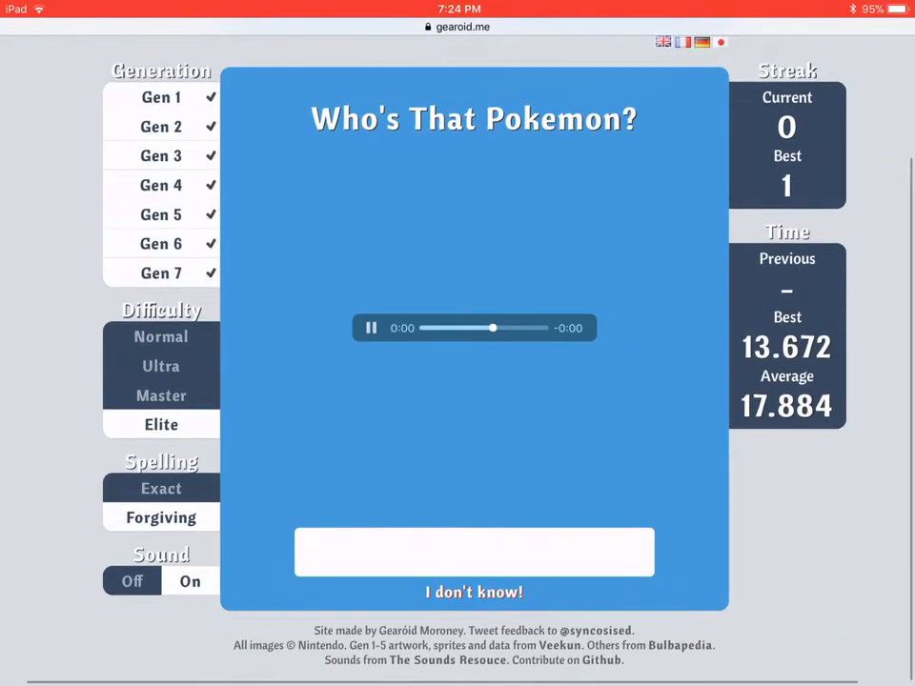
pyautogui.click(473, 552)
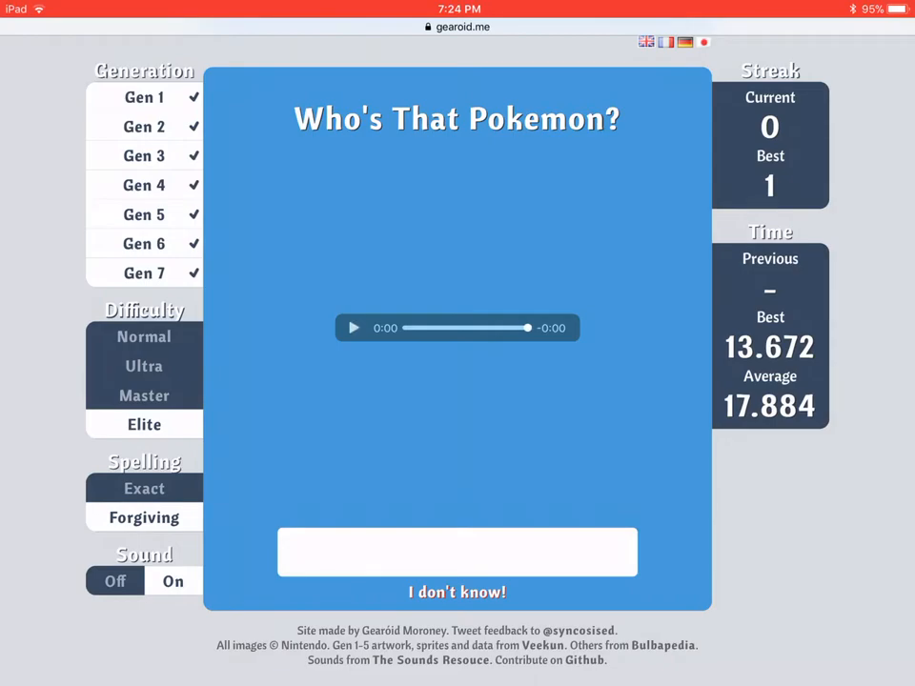
pyautogui.click(457, 553)
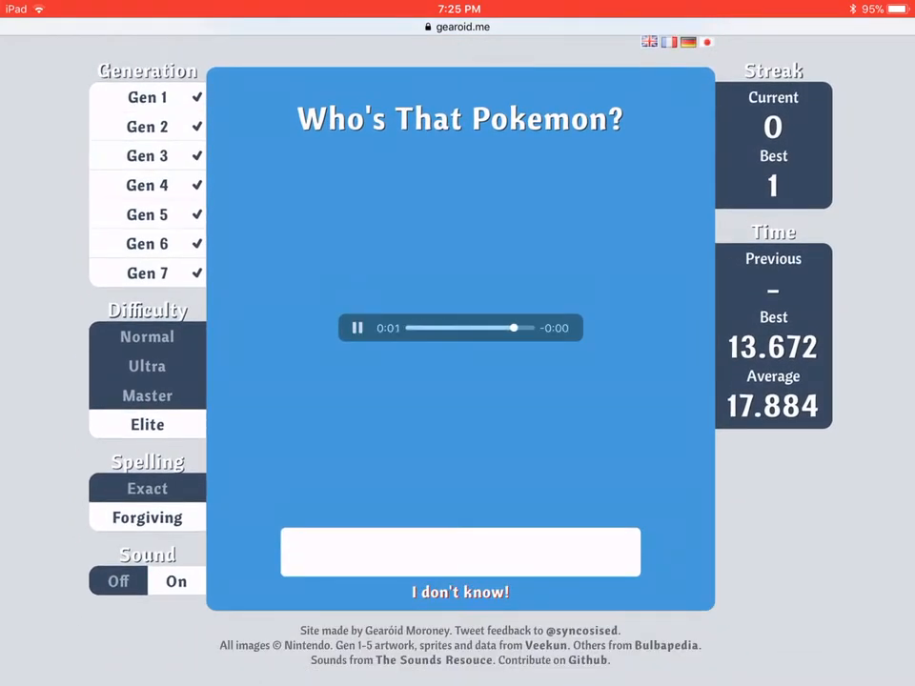
# Give up on two cries, revealing Virizion and Tyrogue.
pyautogui.click(356, 327)
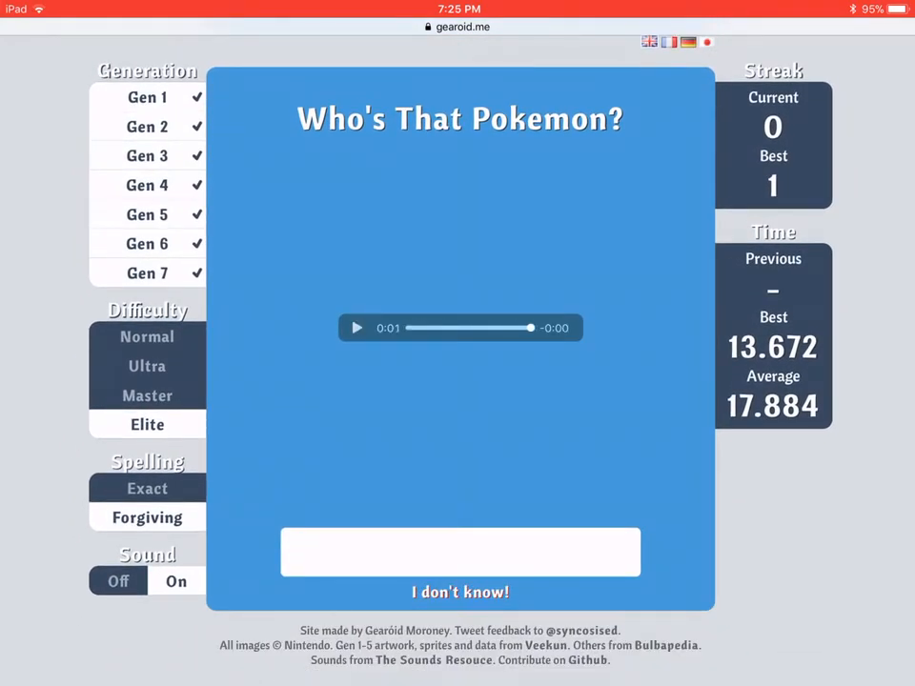
pyautogui.click(461, 590)
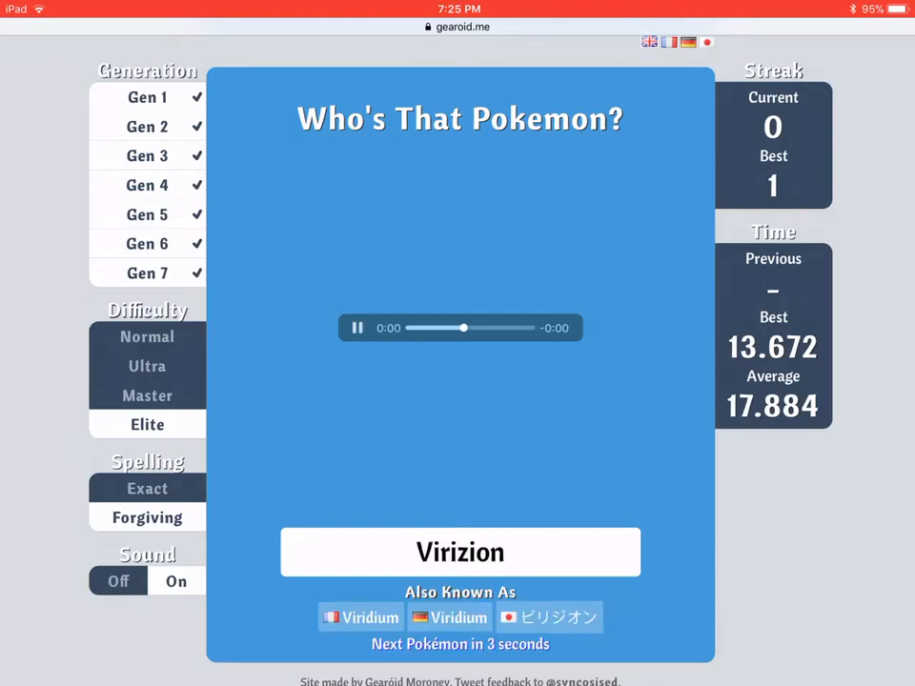
pyautogui.click(357, 328)
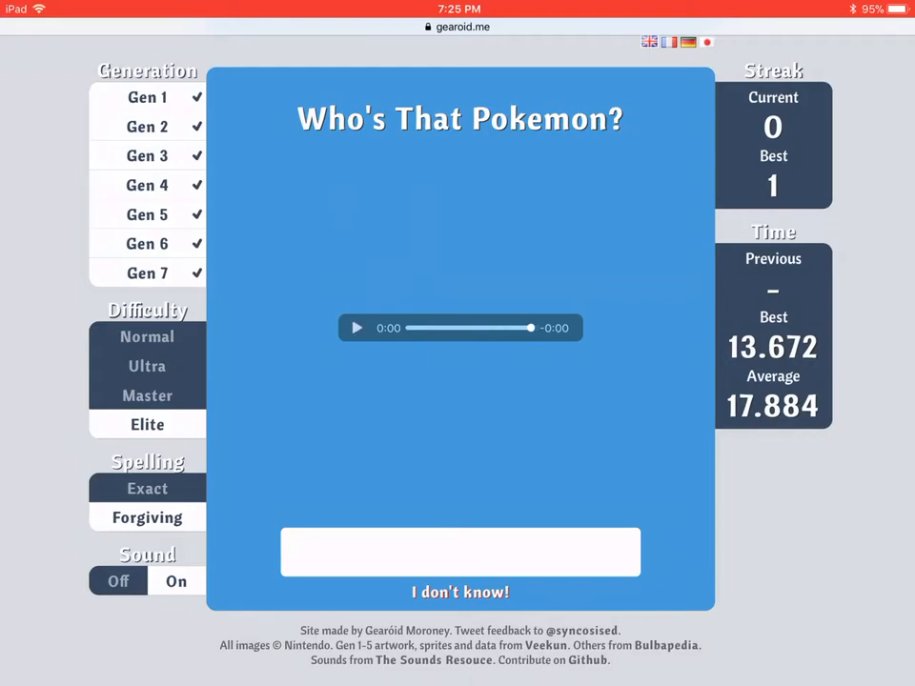
pyautogui.click(462, 591)
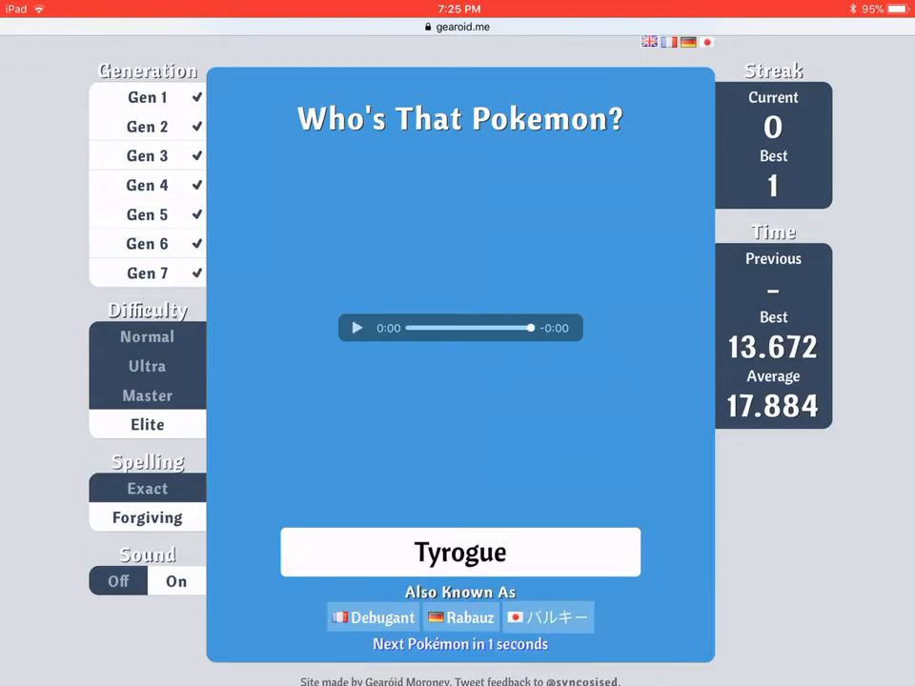
# Replay the next cry and guess it correctly in 3.592 seconds.
pyautogui.click(356, 328)
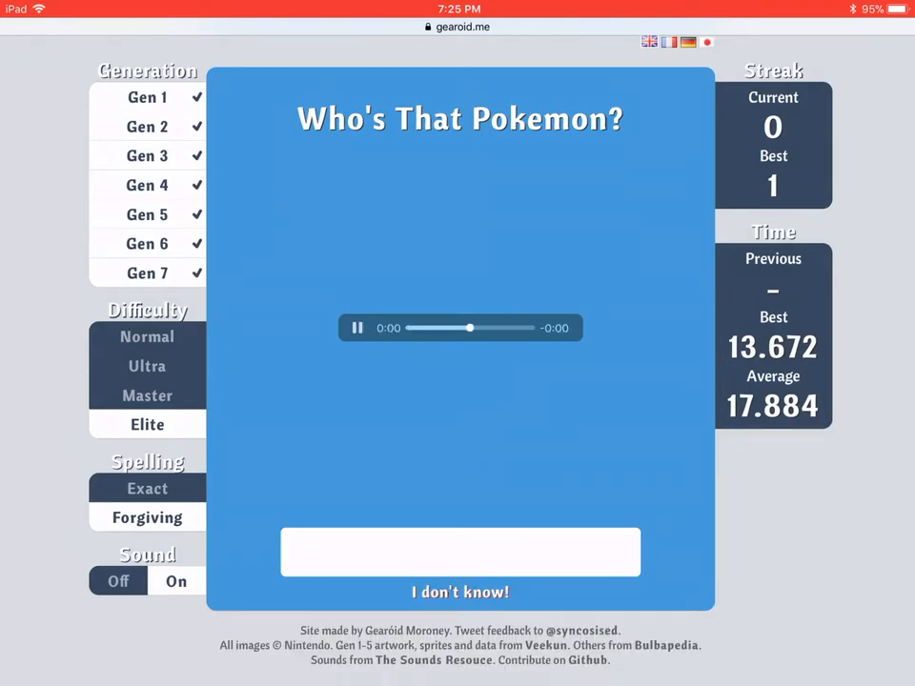
pyautogui.click(357, 328)
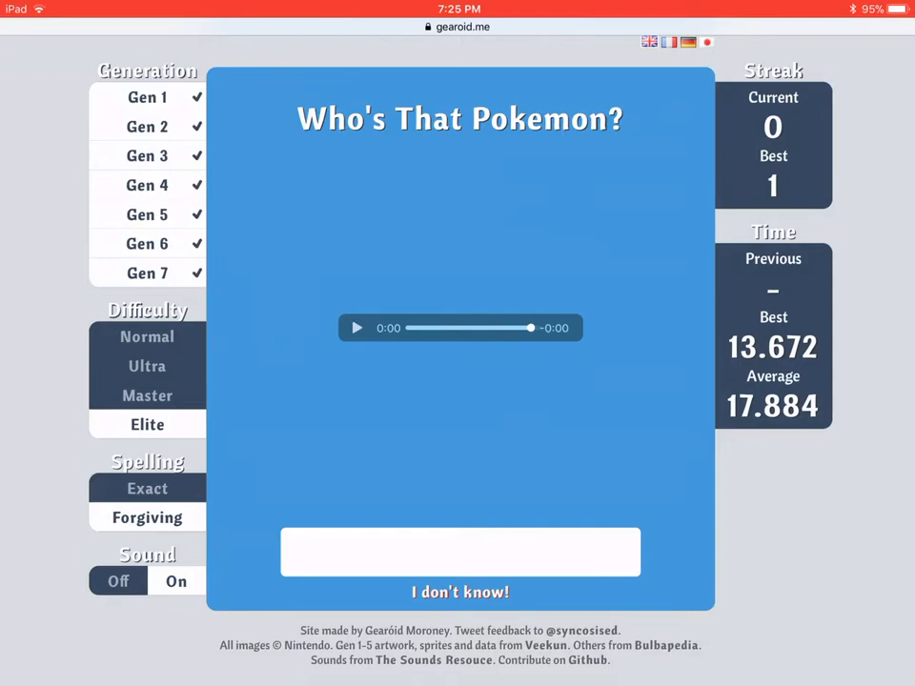
pyautogui.click(461, 590)
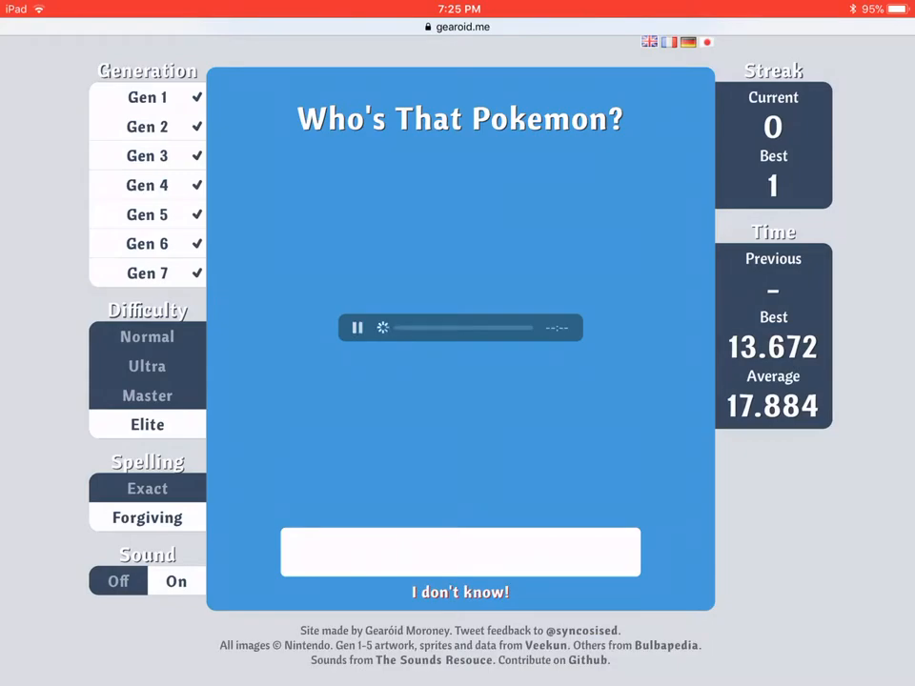
pyautogui.click(461, 551)
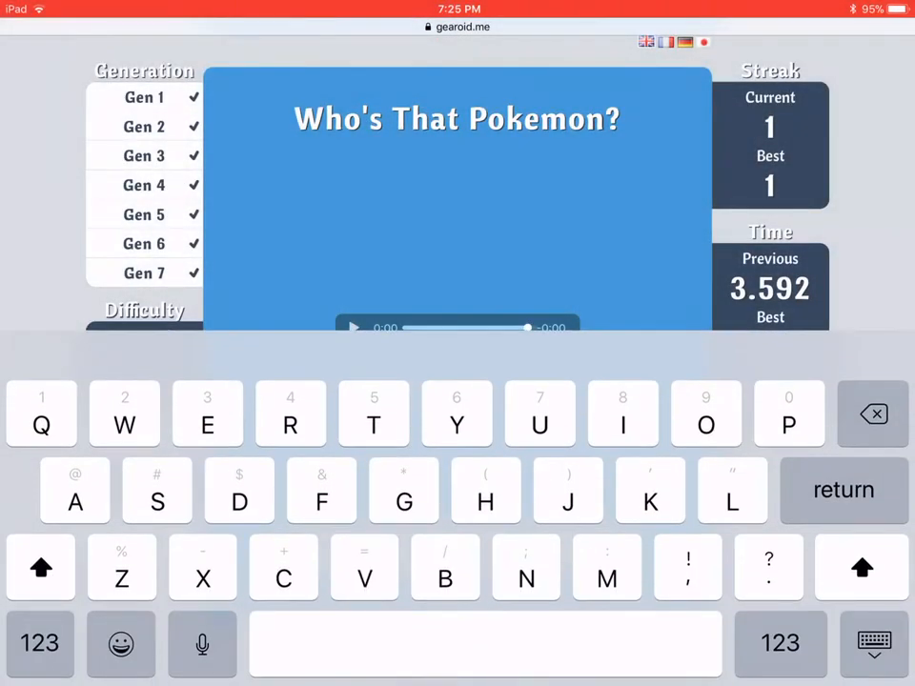
# Give up to reveal Simipour, then play the next cry and focus the answer box.
pyautogui.click(40, 568)
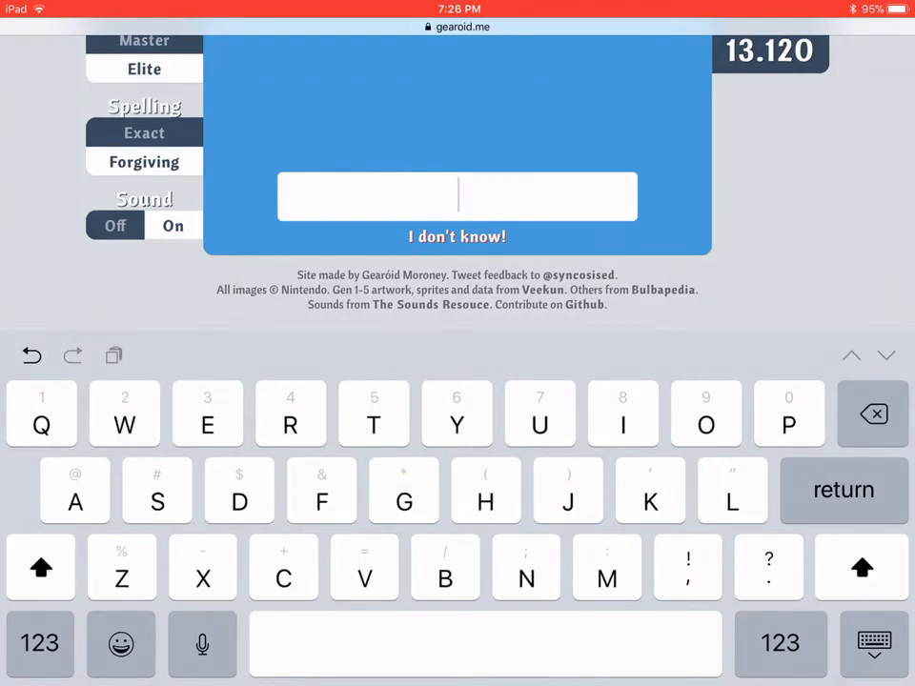
pyautogui.click(458, 236)
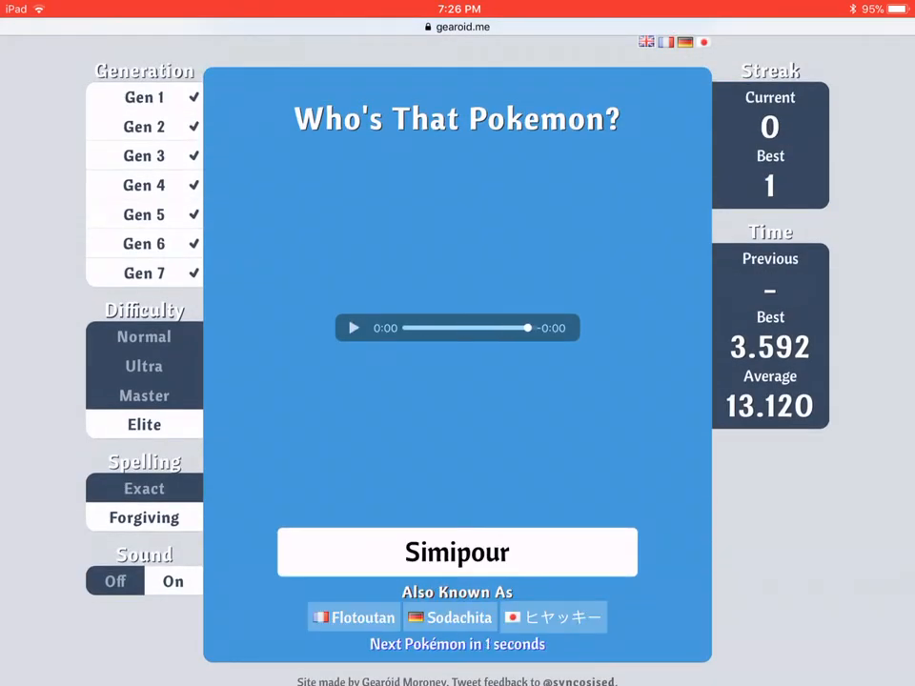
pyautogui.click(353, 328)
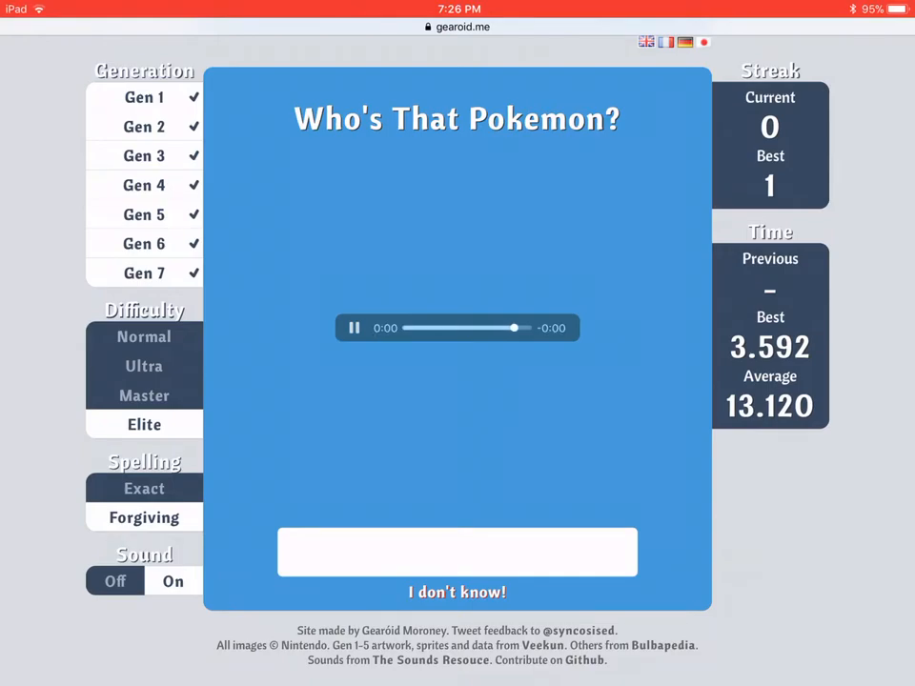
pyautogui.click(354, 328)
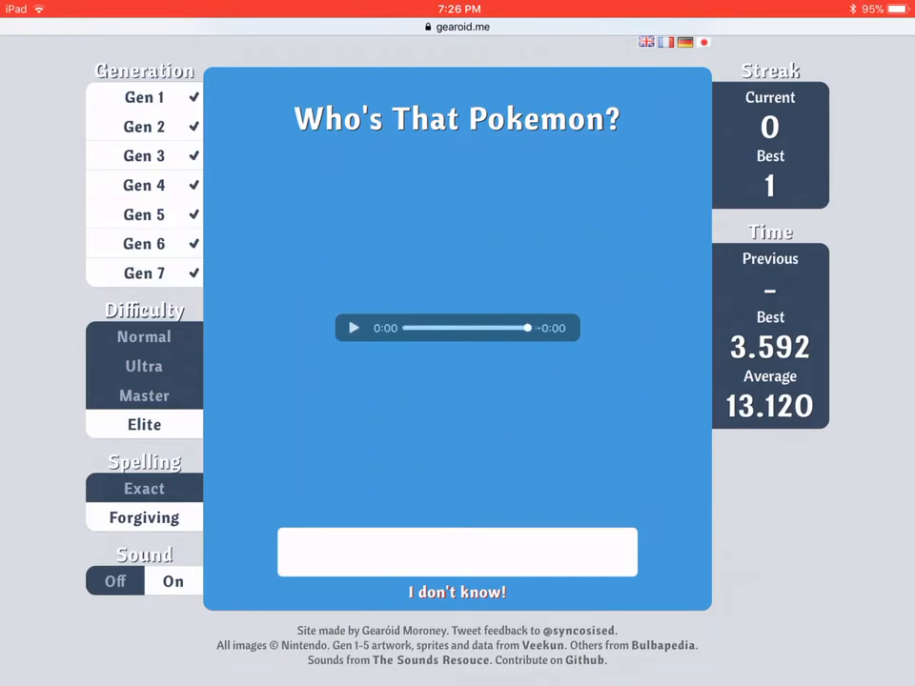
pyautogui.click(457, 591)
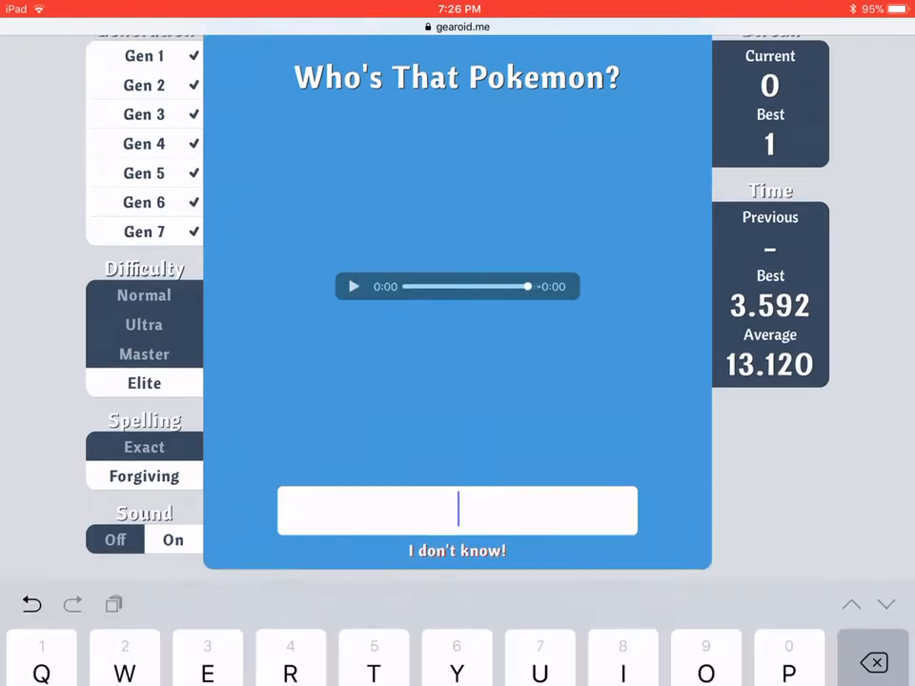
# Enter the wrong guess 'Patra' revealing Pansear, then play the next cry.
pyautogui.write('Patra')
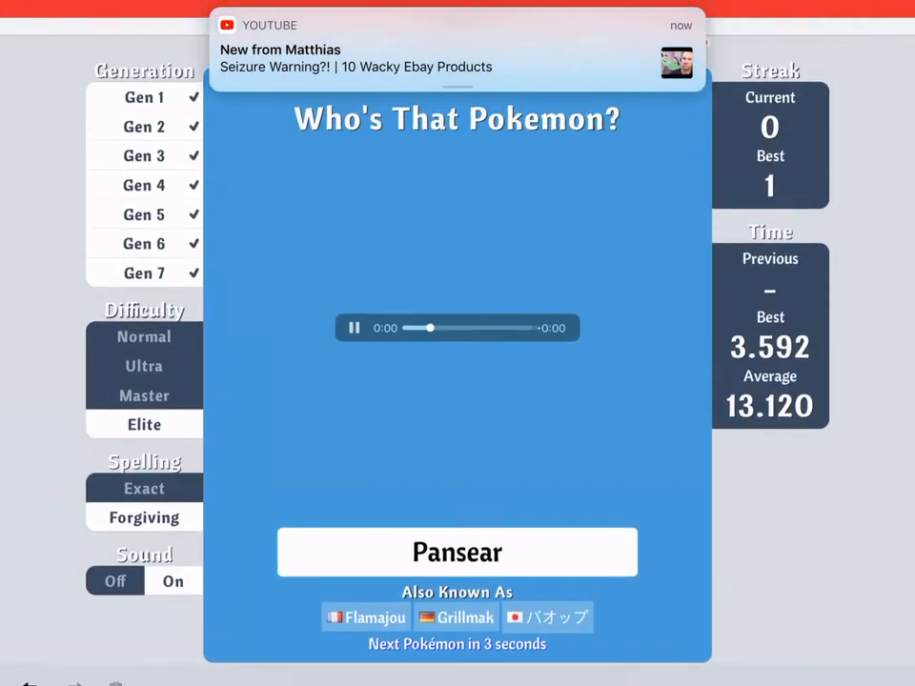
pyautogui.click(353, 328)
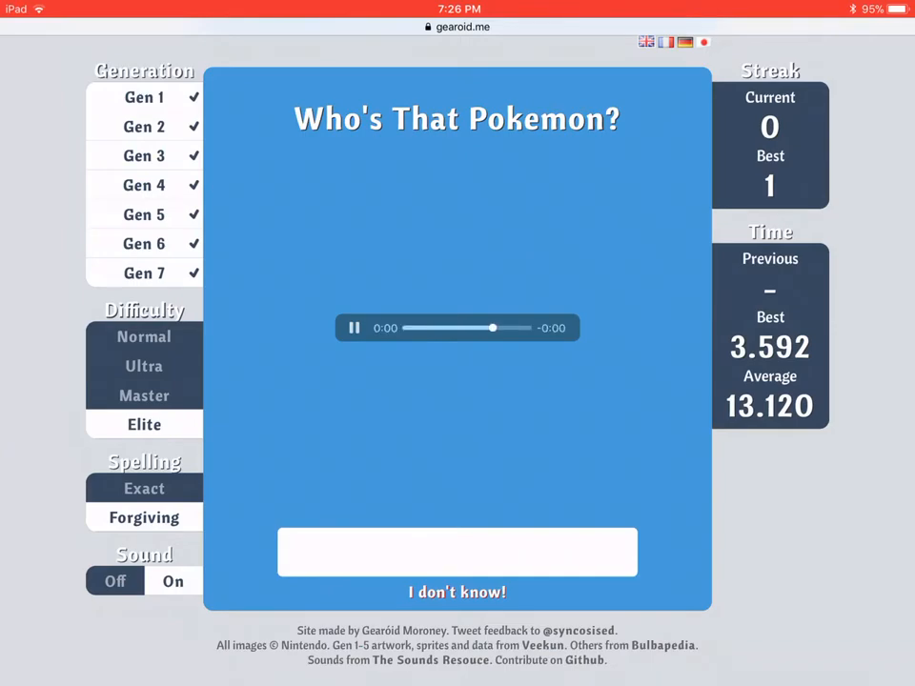
pyautogui.click(458, 591)
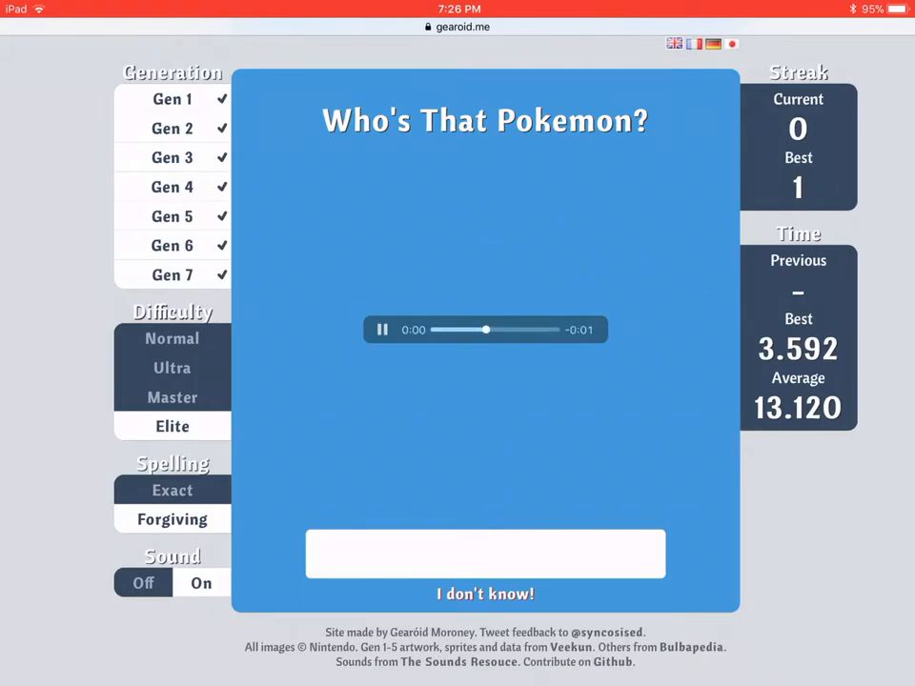
pyautogui.click(484, 594)
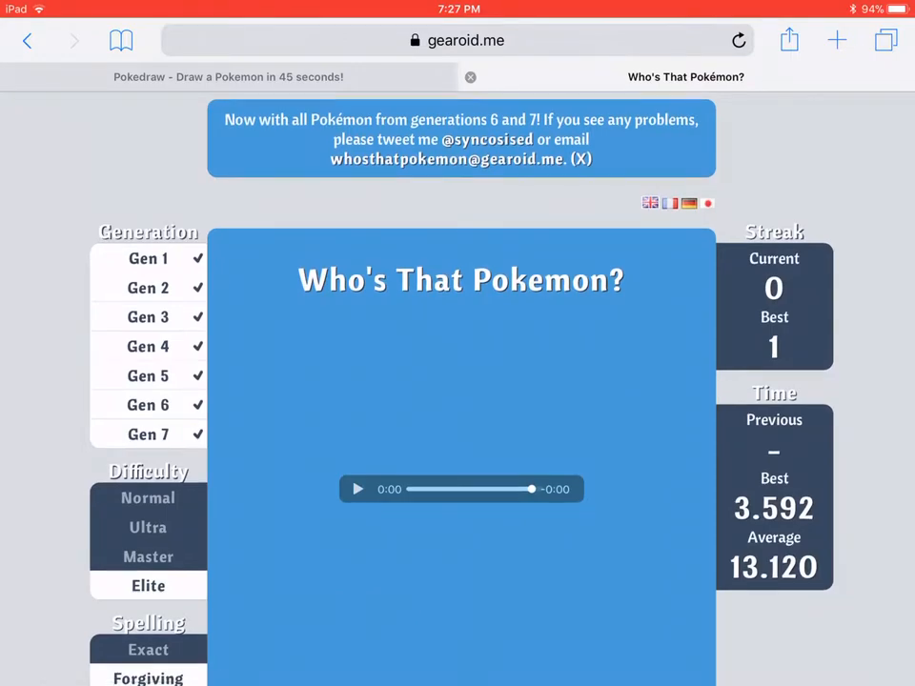
# Leave only Gen 7 ticked in the Generation filter and cancel the Undo Typing alert.
pyautogui.scroll(-3)
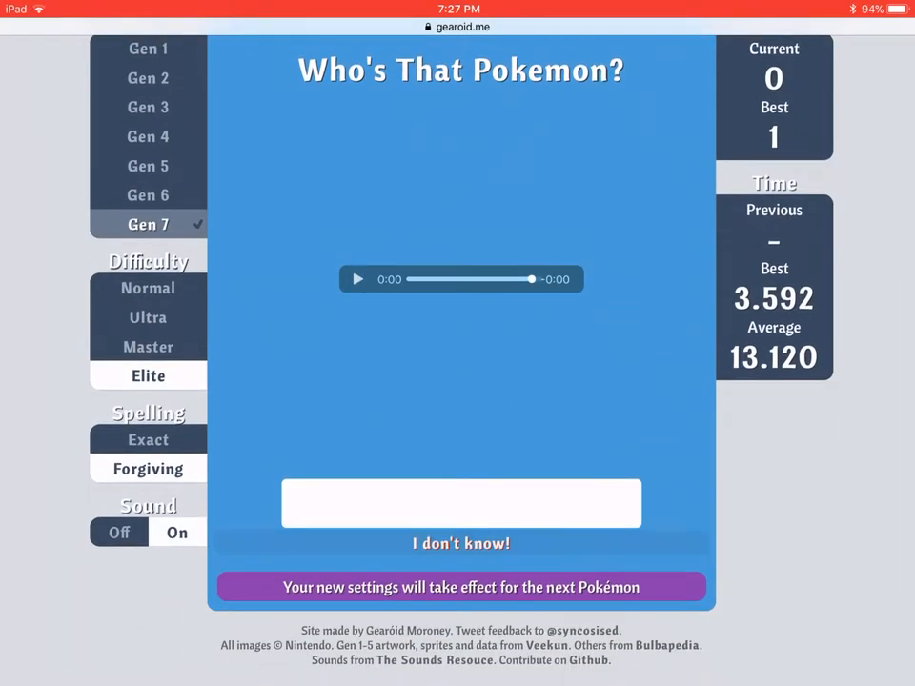
pyautogui.click(461, 543)
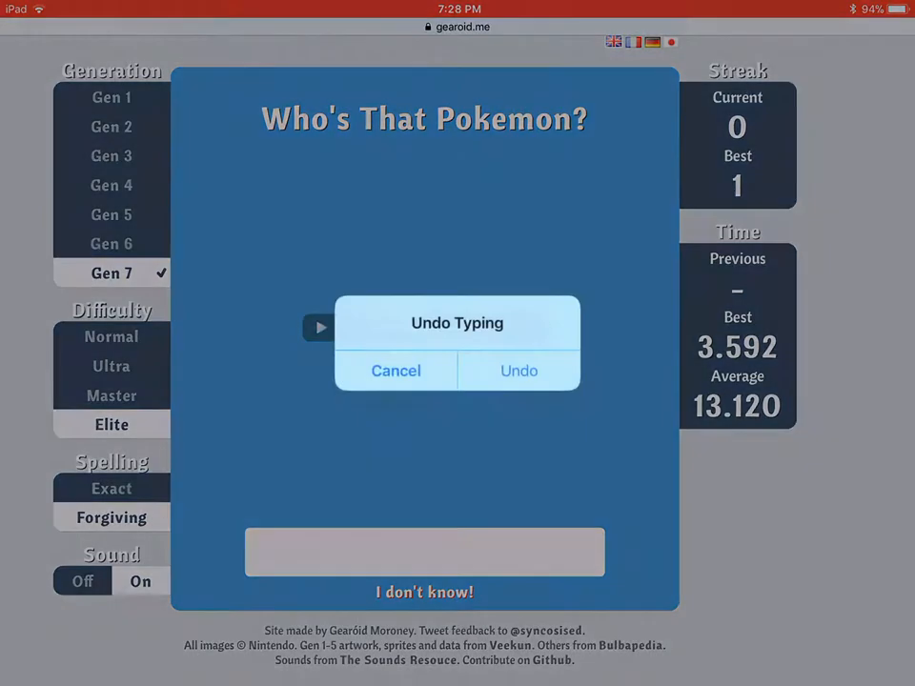
pyautogui.click(395, 369)
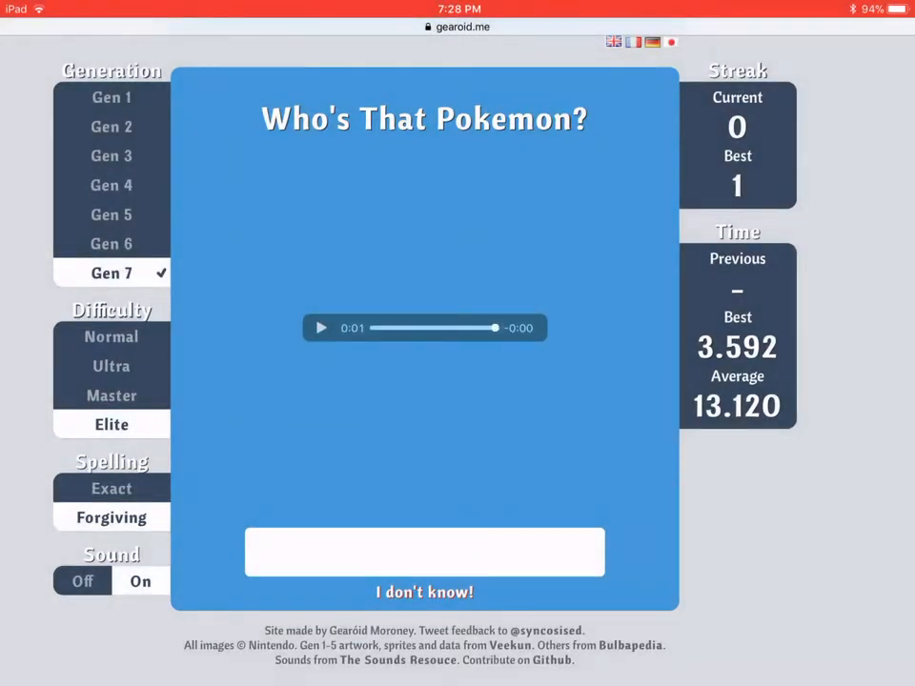